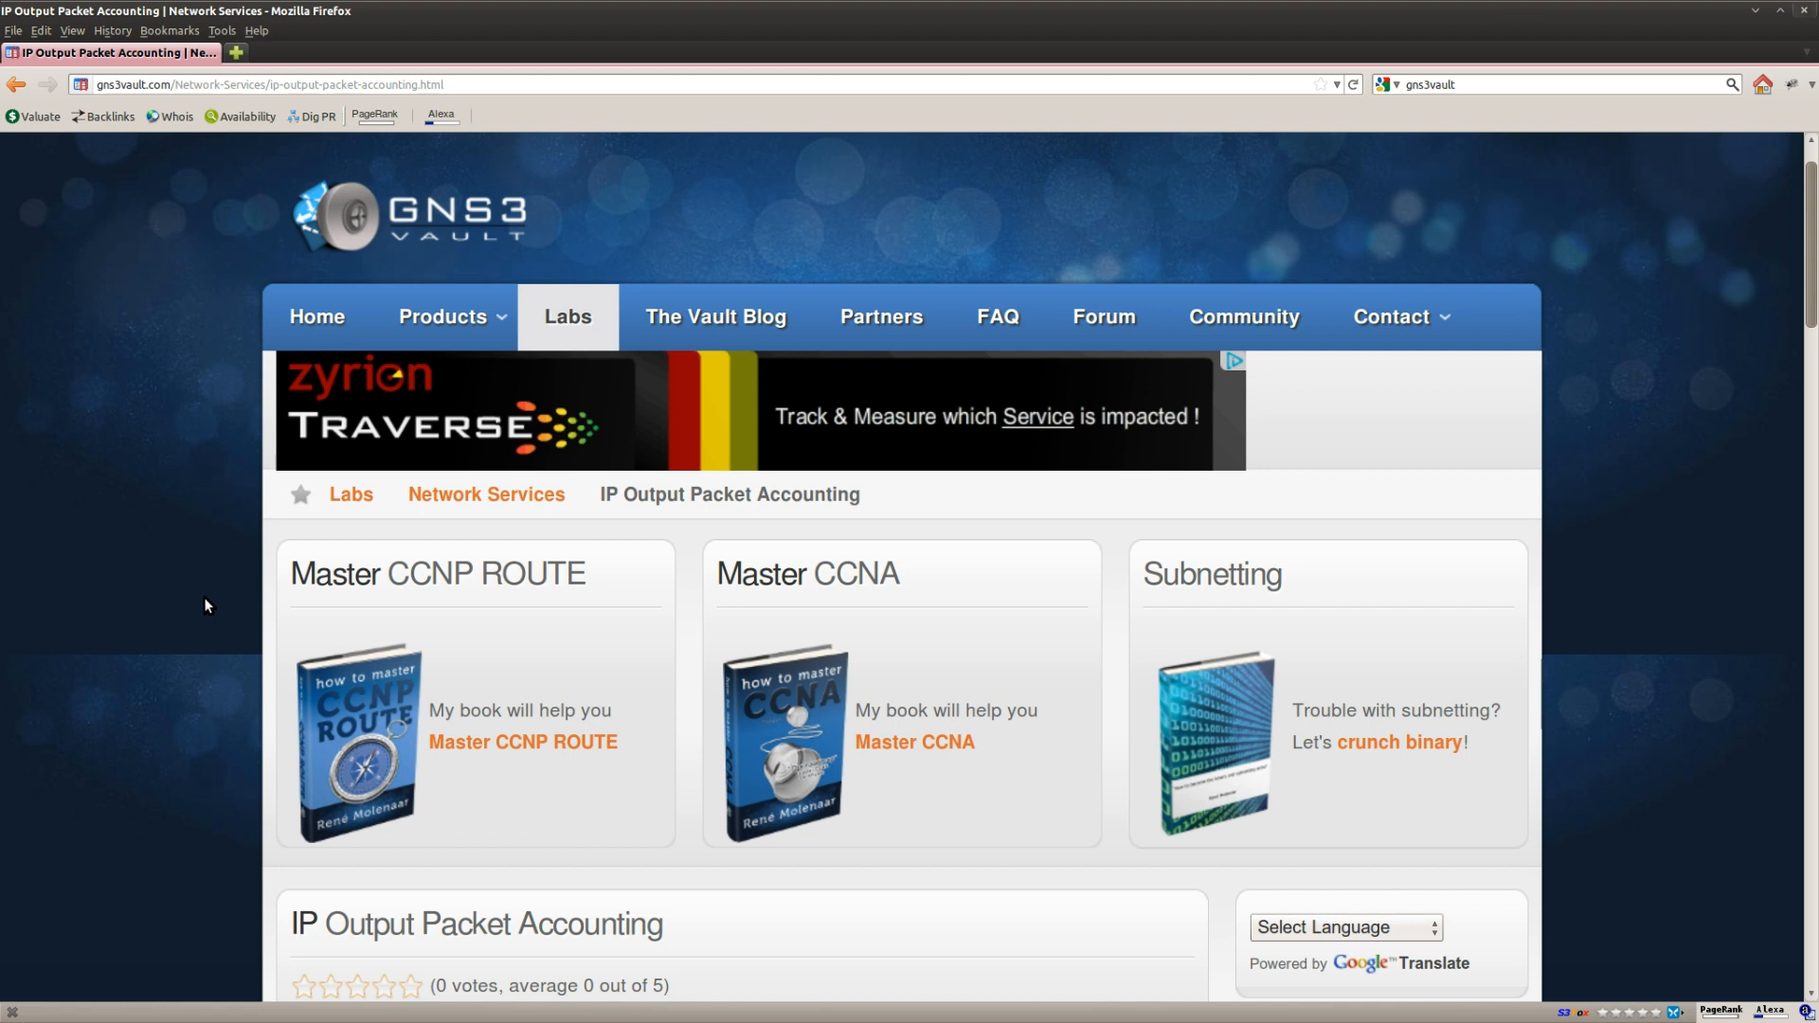
# - Scroll through the console output and switch to router Tomb's telnet session
pyautogui.scroll(-3)
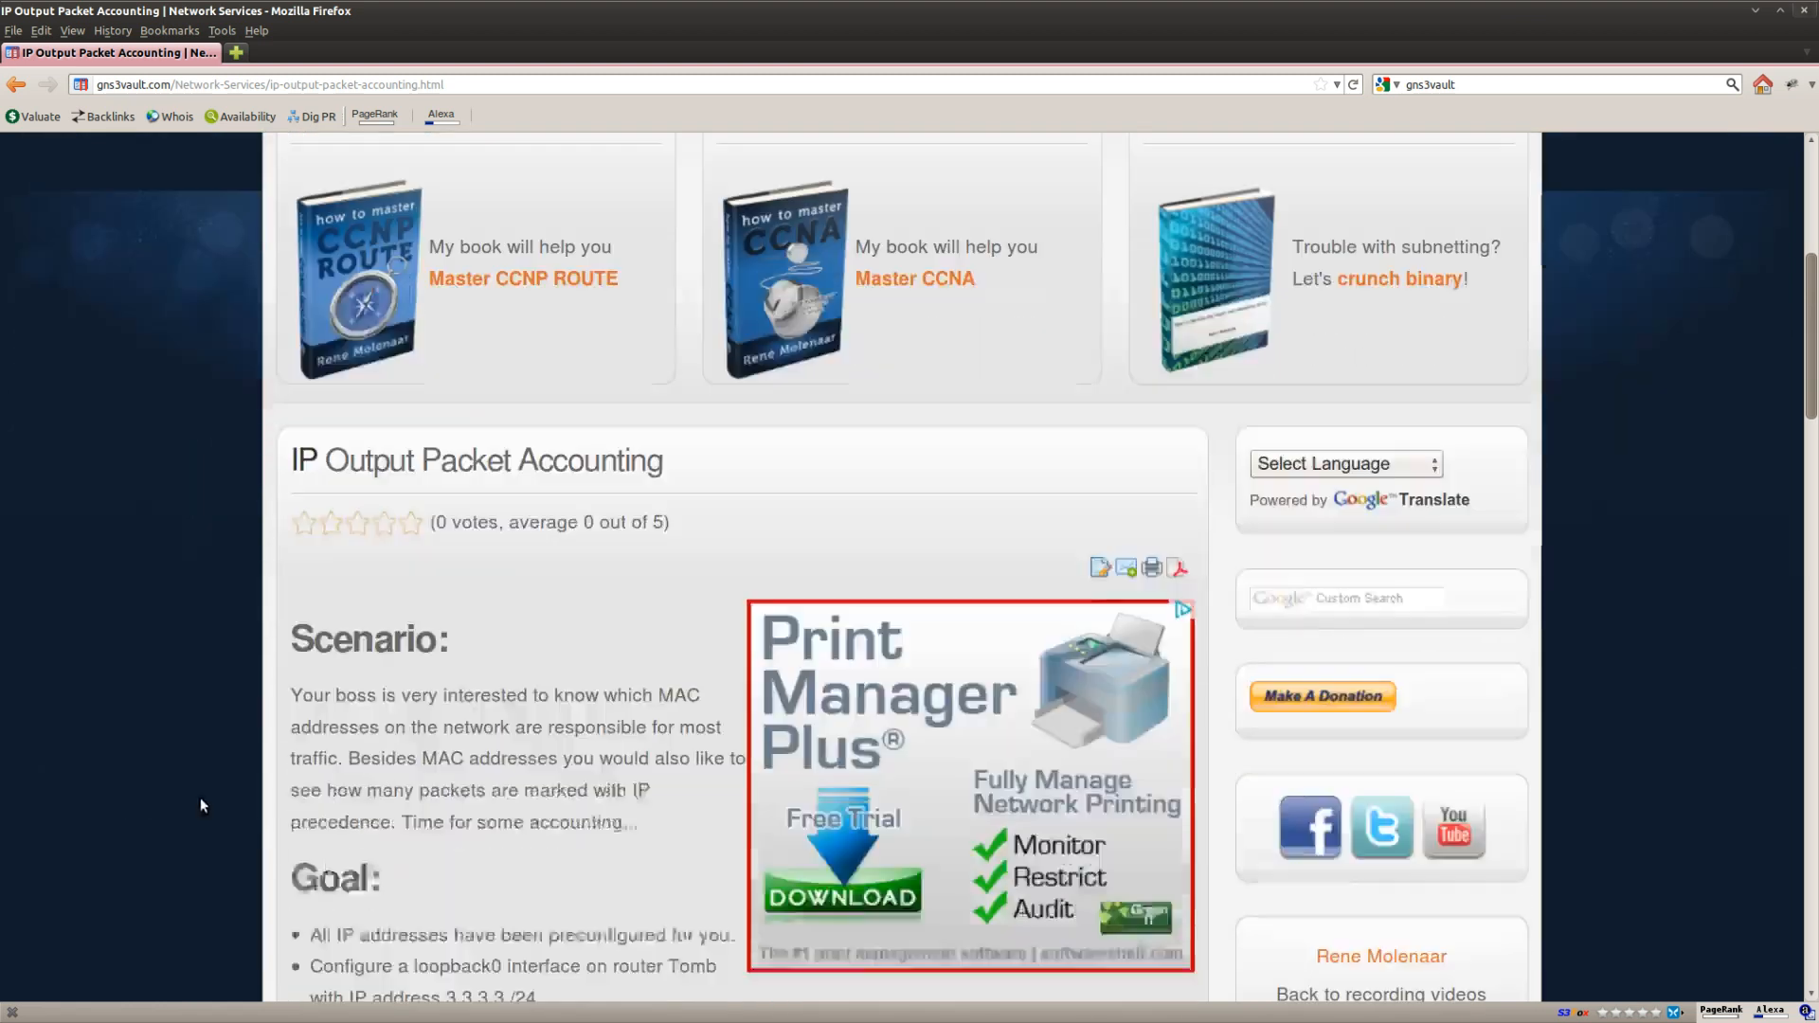
pyautogui.scroll(-3)
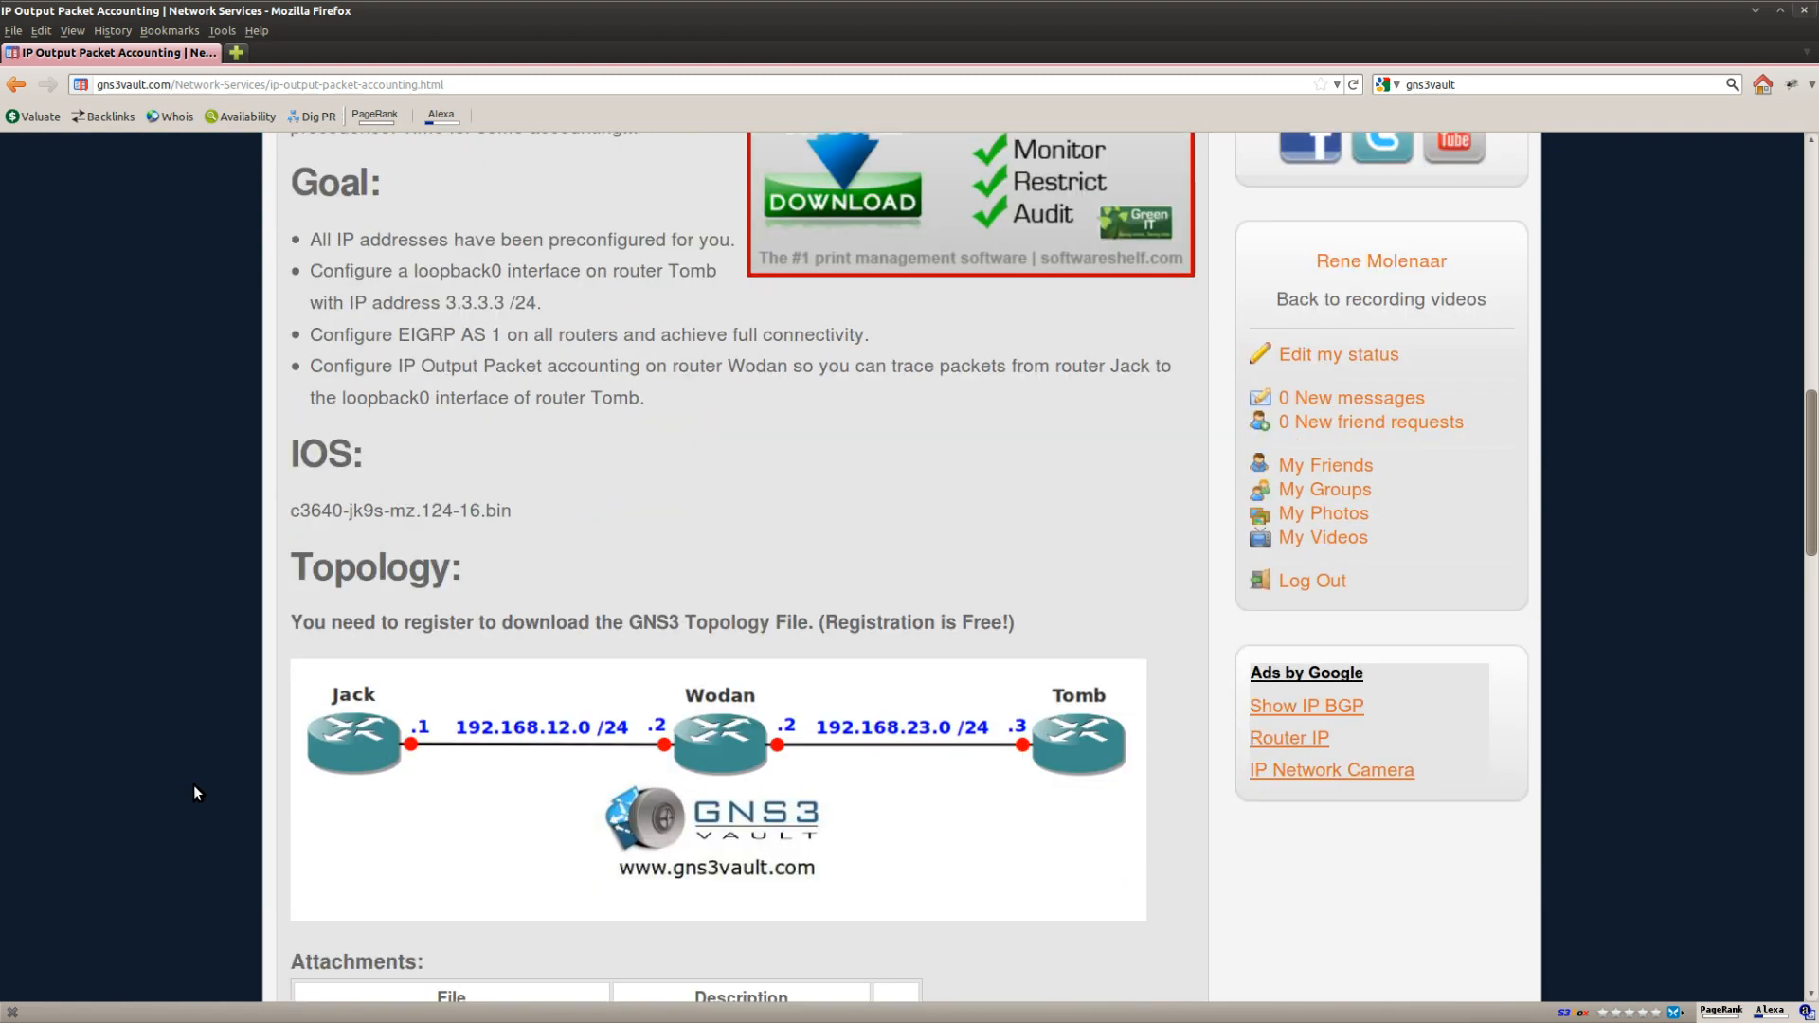
pyautogui.scroll(-3)
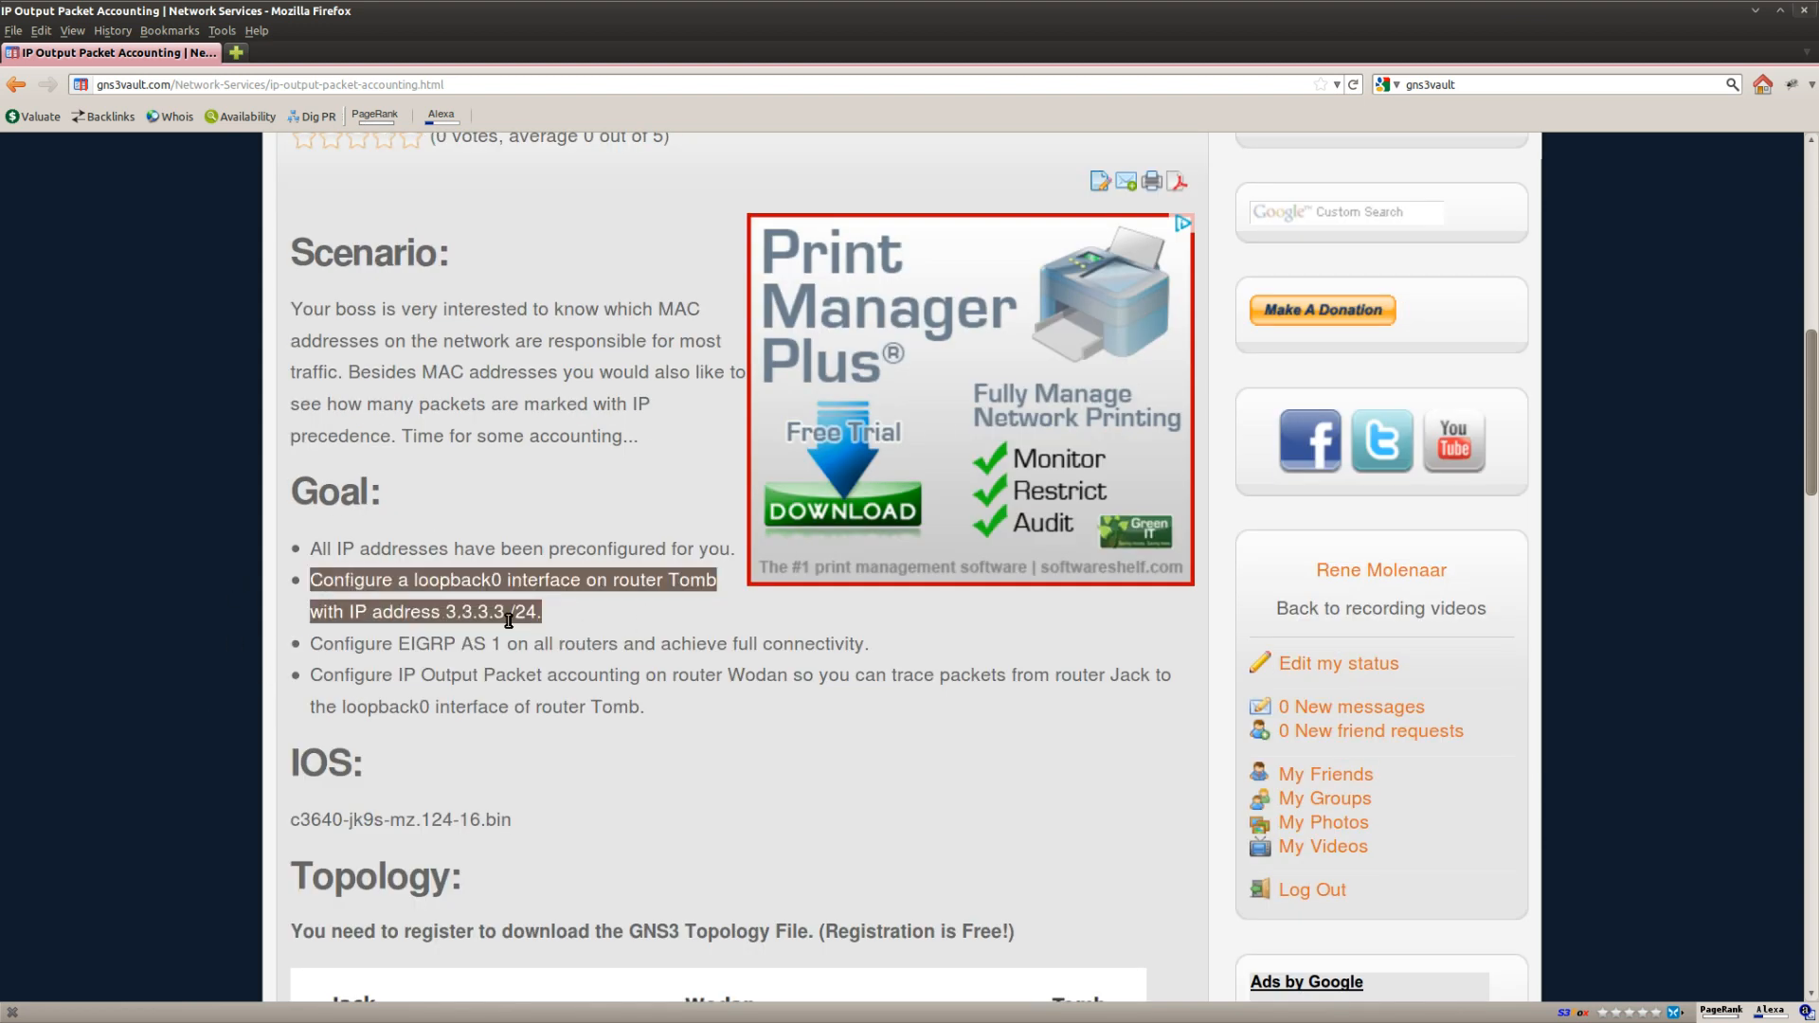
pyautogui.rightClick(485, 610)
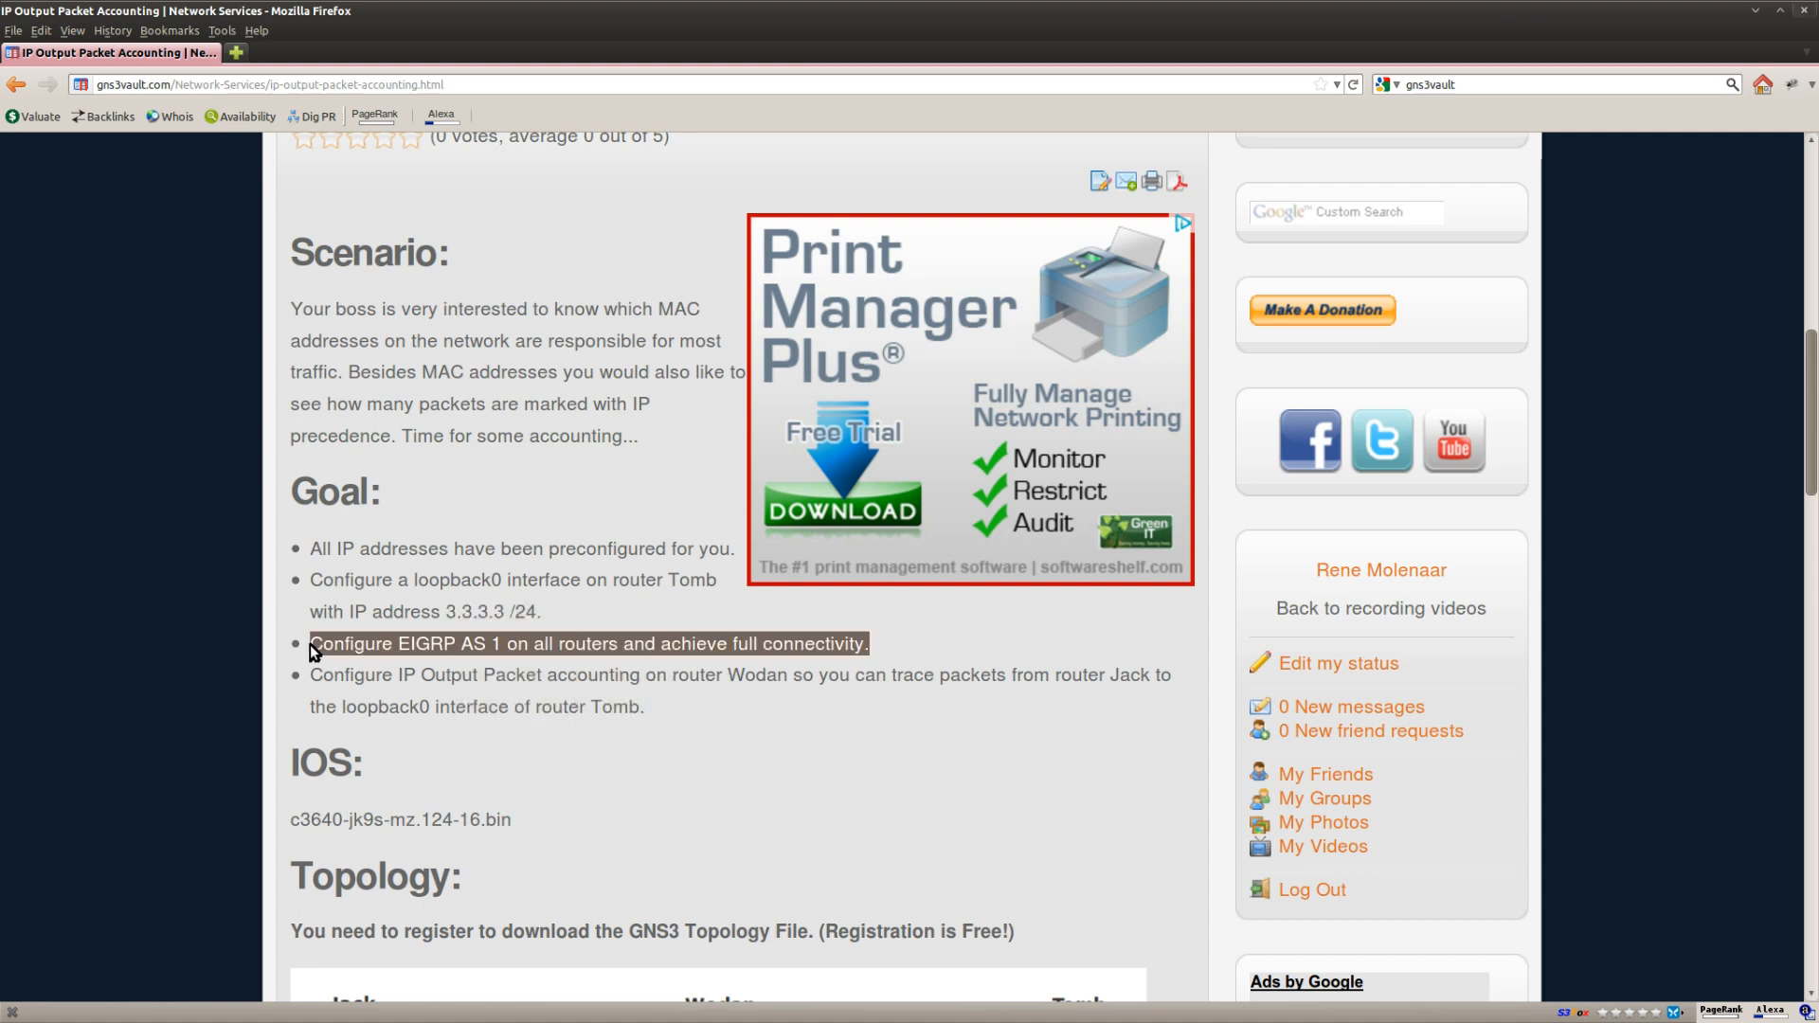
pyautogui.scroll(-3)
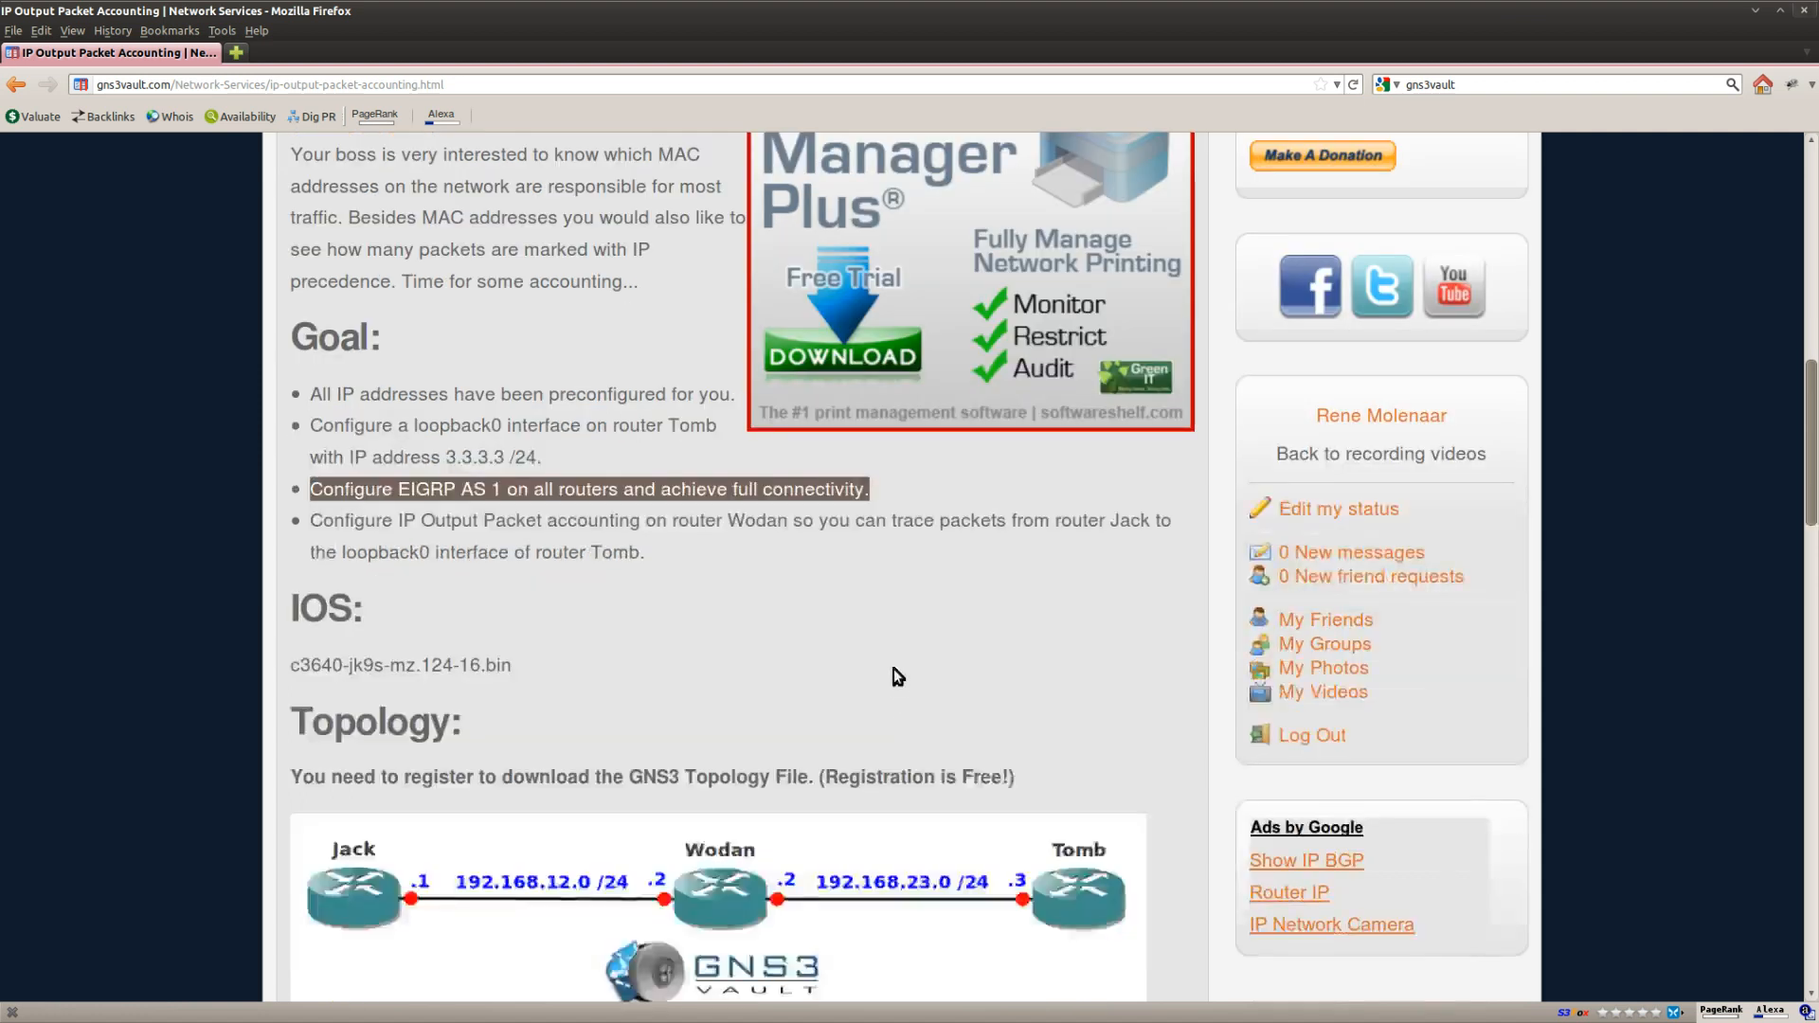
pyautogui.scroll(-3)
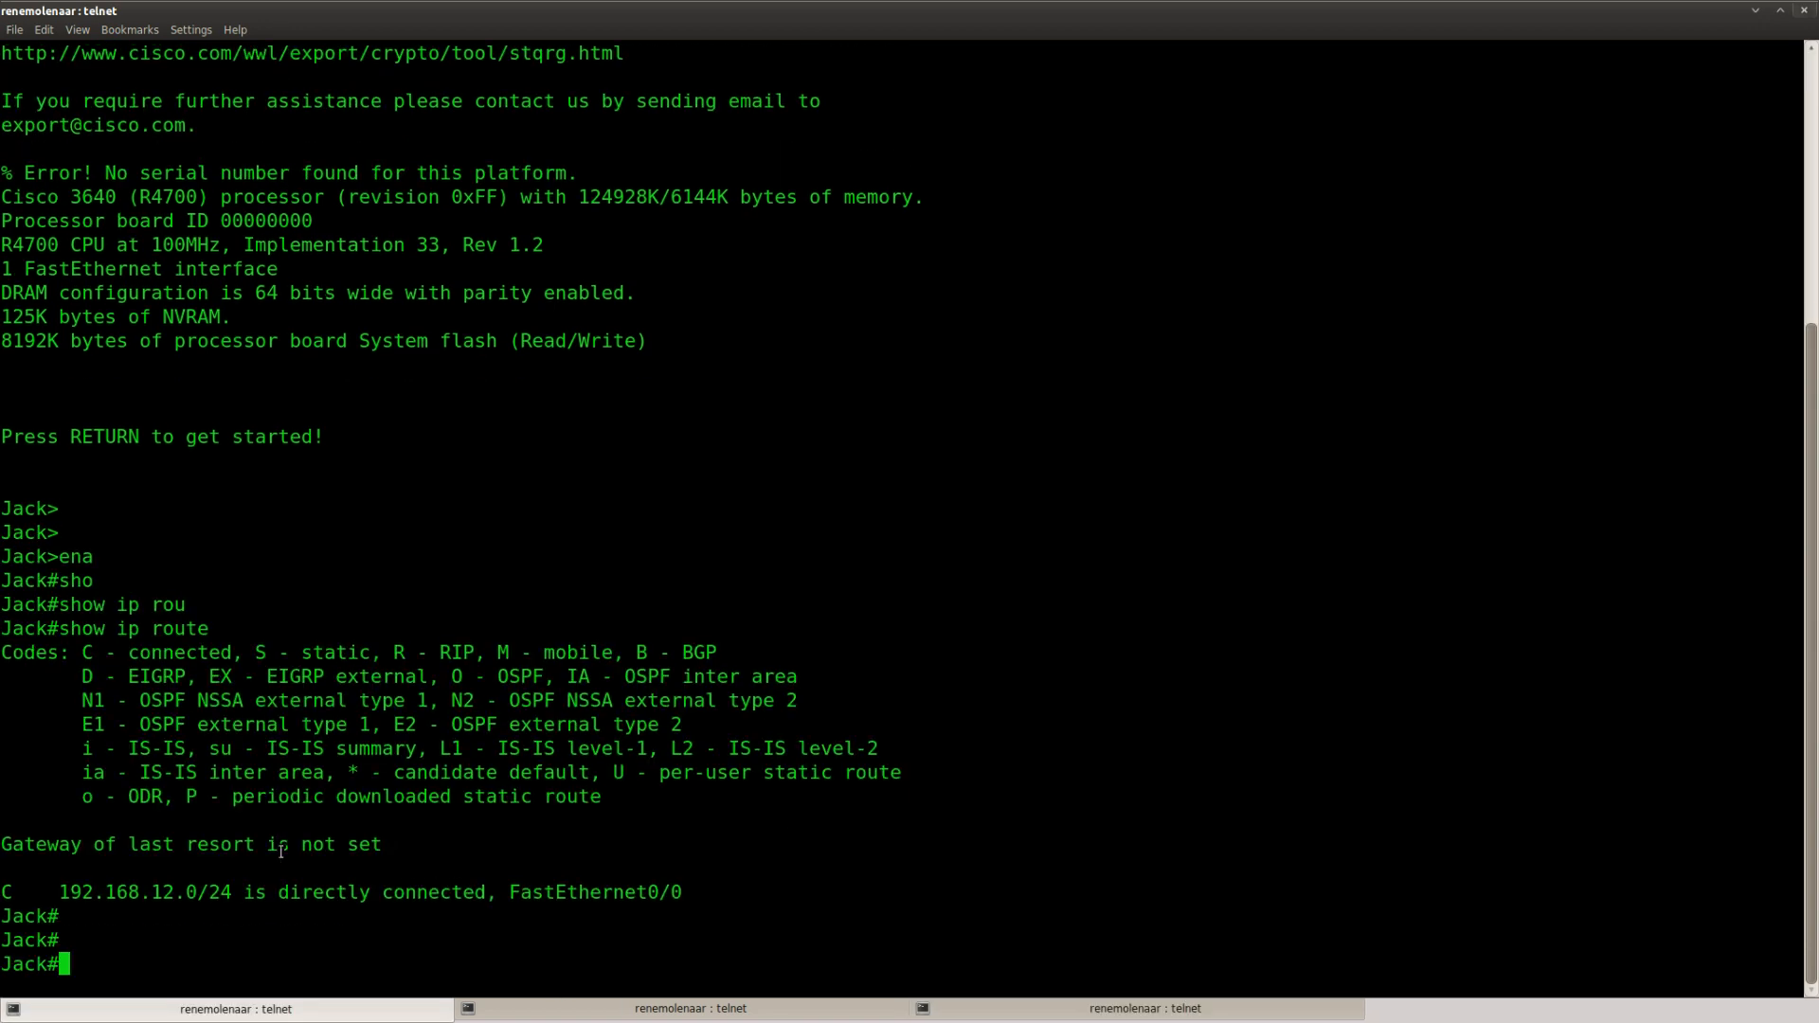
pyautogui.click(1146, 1007)
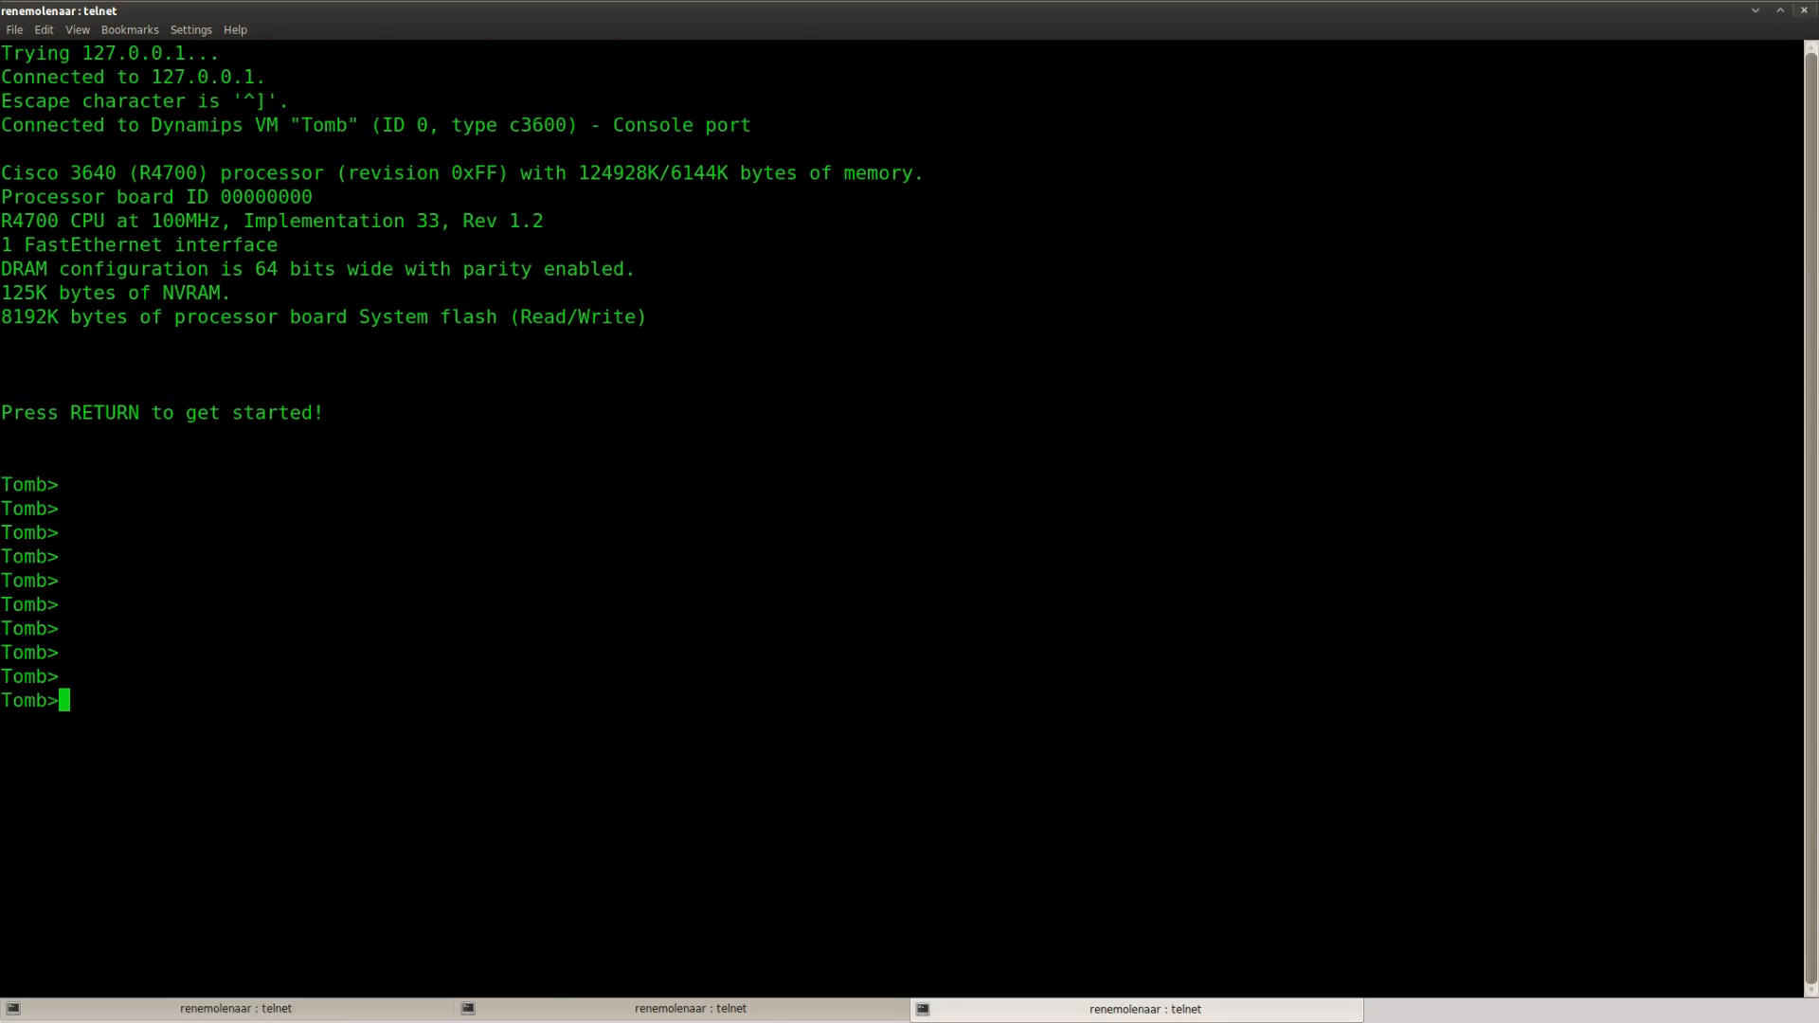
# - Check Tomb's interfaces with show ip int brief and give loopback0 the address 3.3.3.3/24
pyautogui.write('show ip int brief')
pyautogui.write('ip address 3.3.3.3 255.255.255.0')
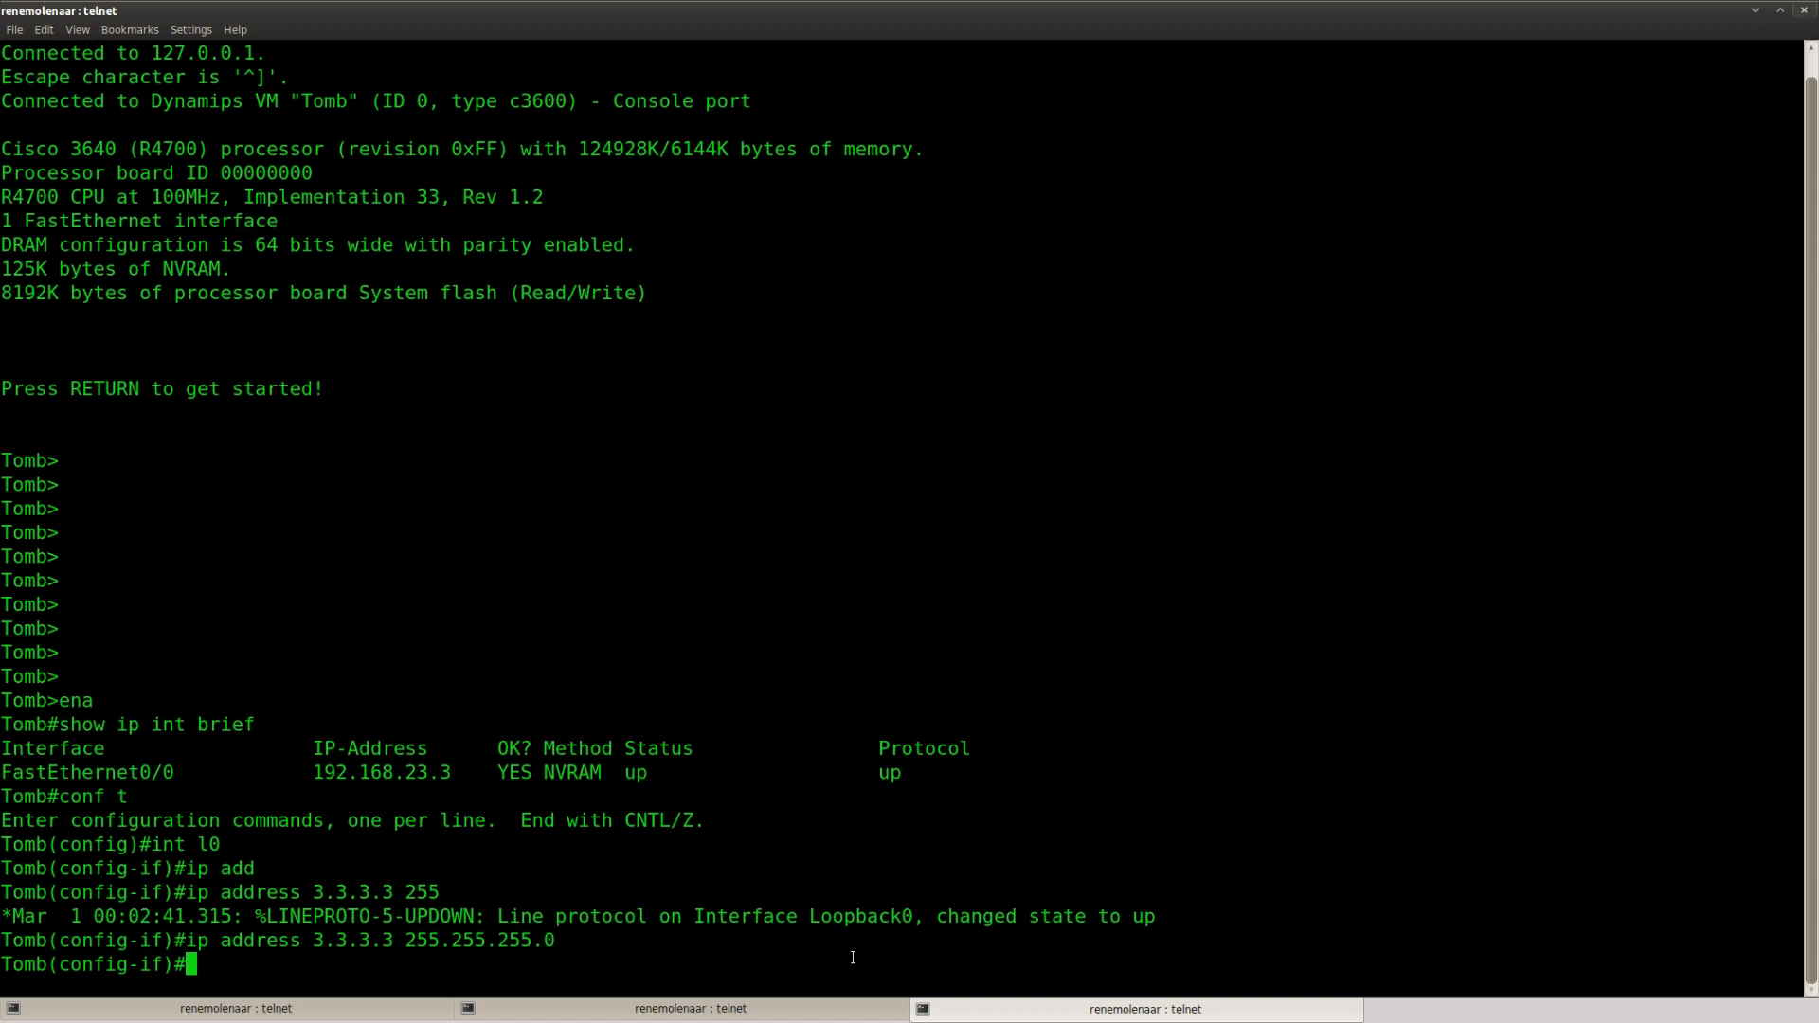
pyautogui.write('router eigrp 1')
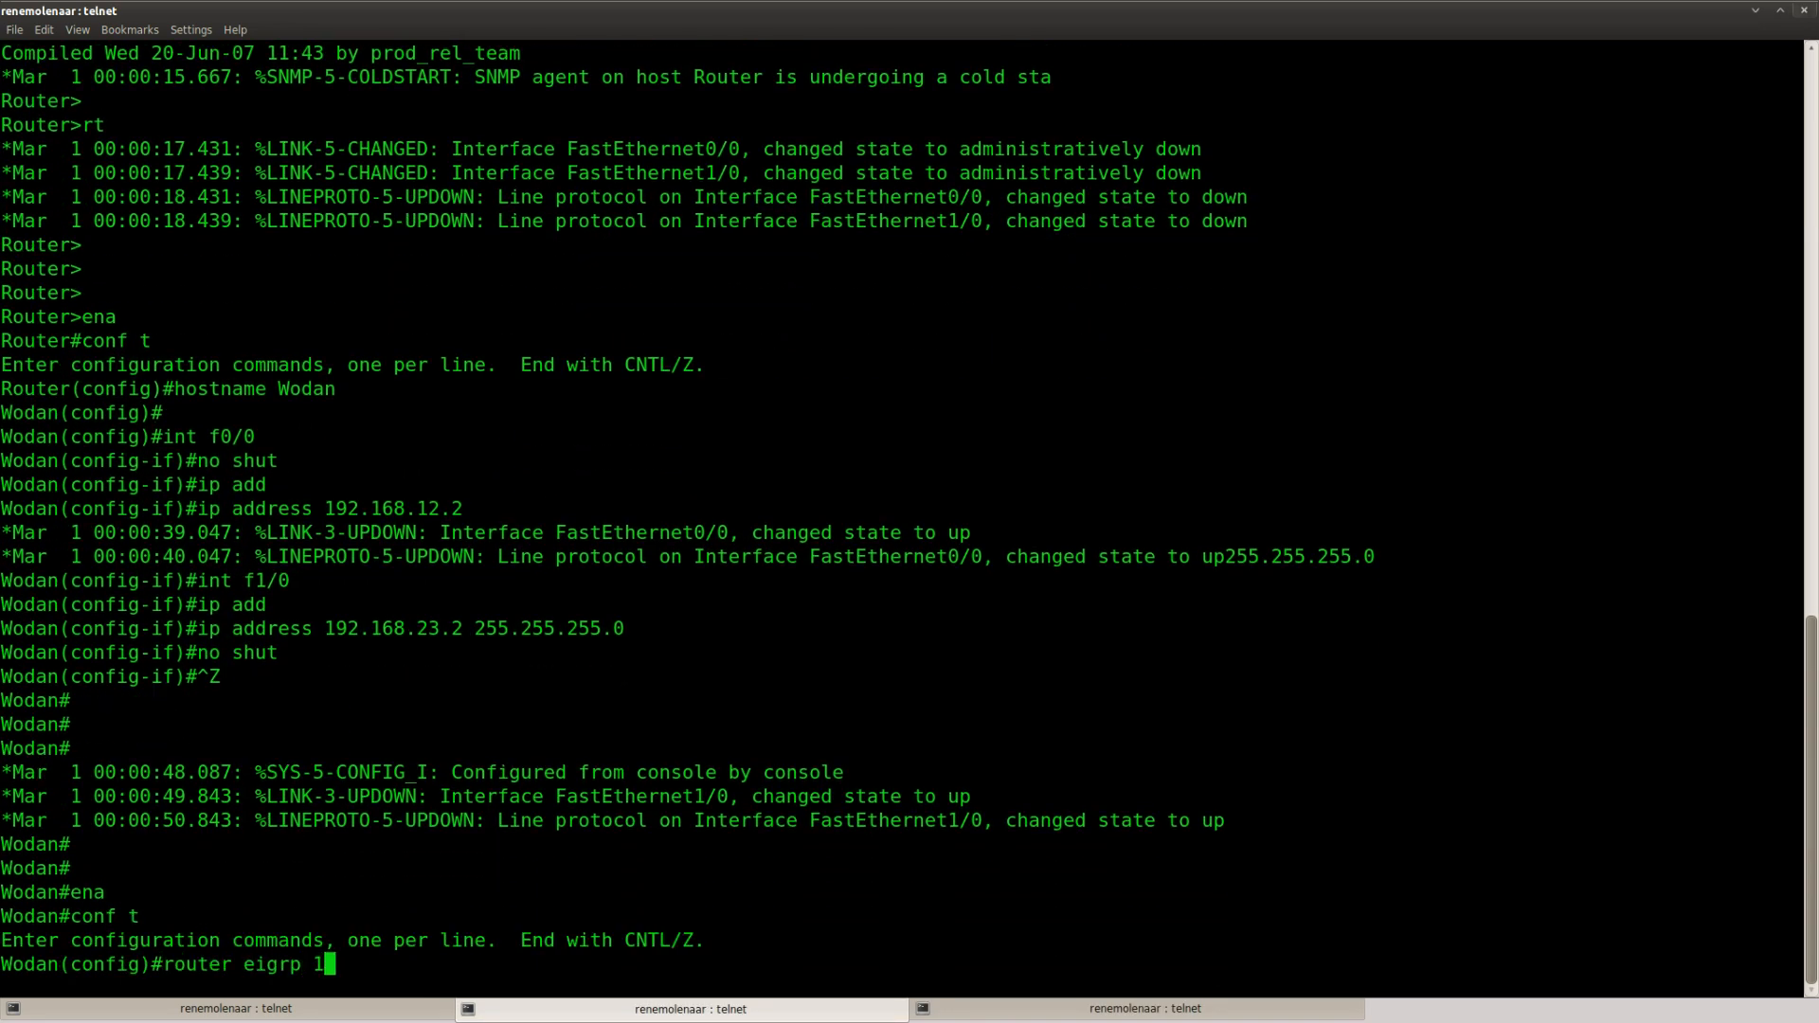
# - Configure EIGRP AS 1 with no auto-summary and network 0.0.0.0 on Wodan and Jack
pyautogui.write('no auto-summary')
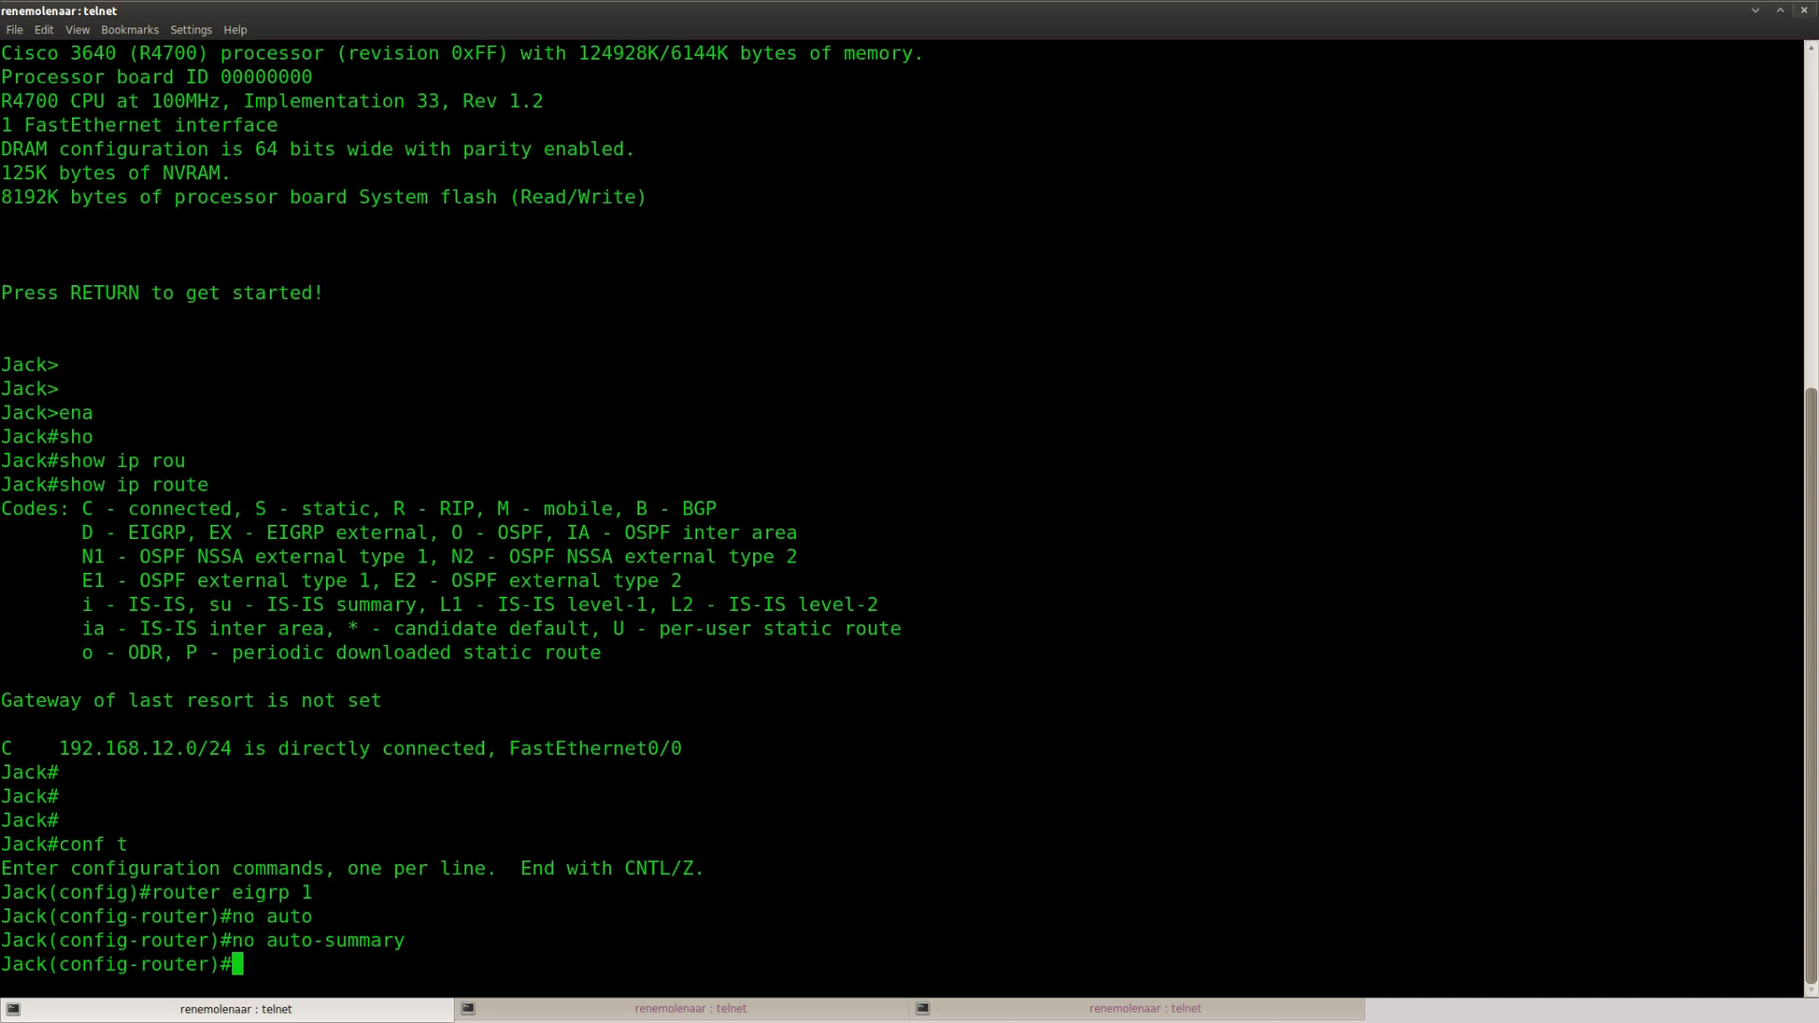
pyautogui.write('network 0.0.0.0')
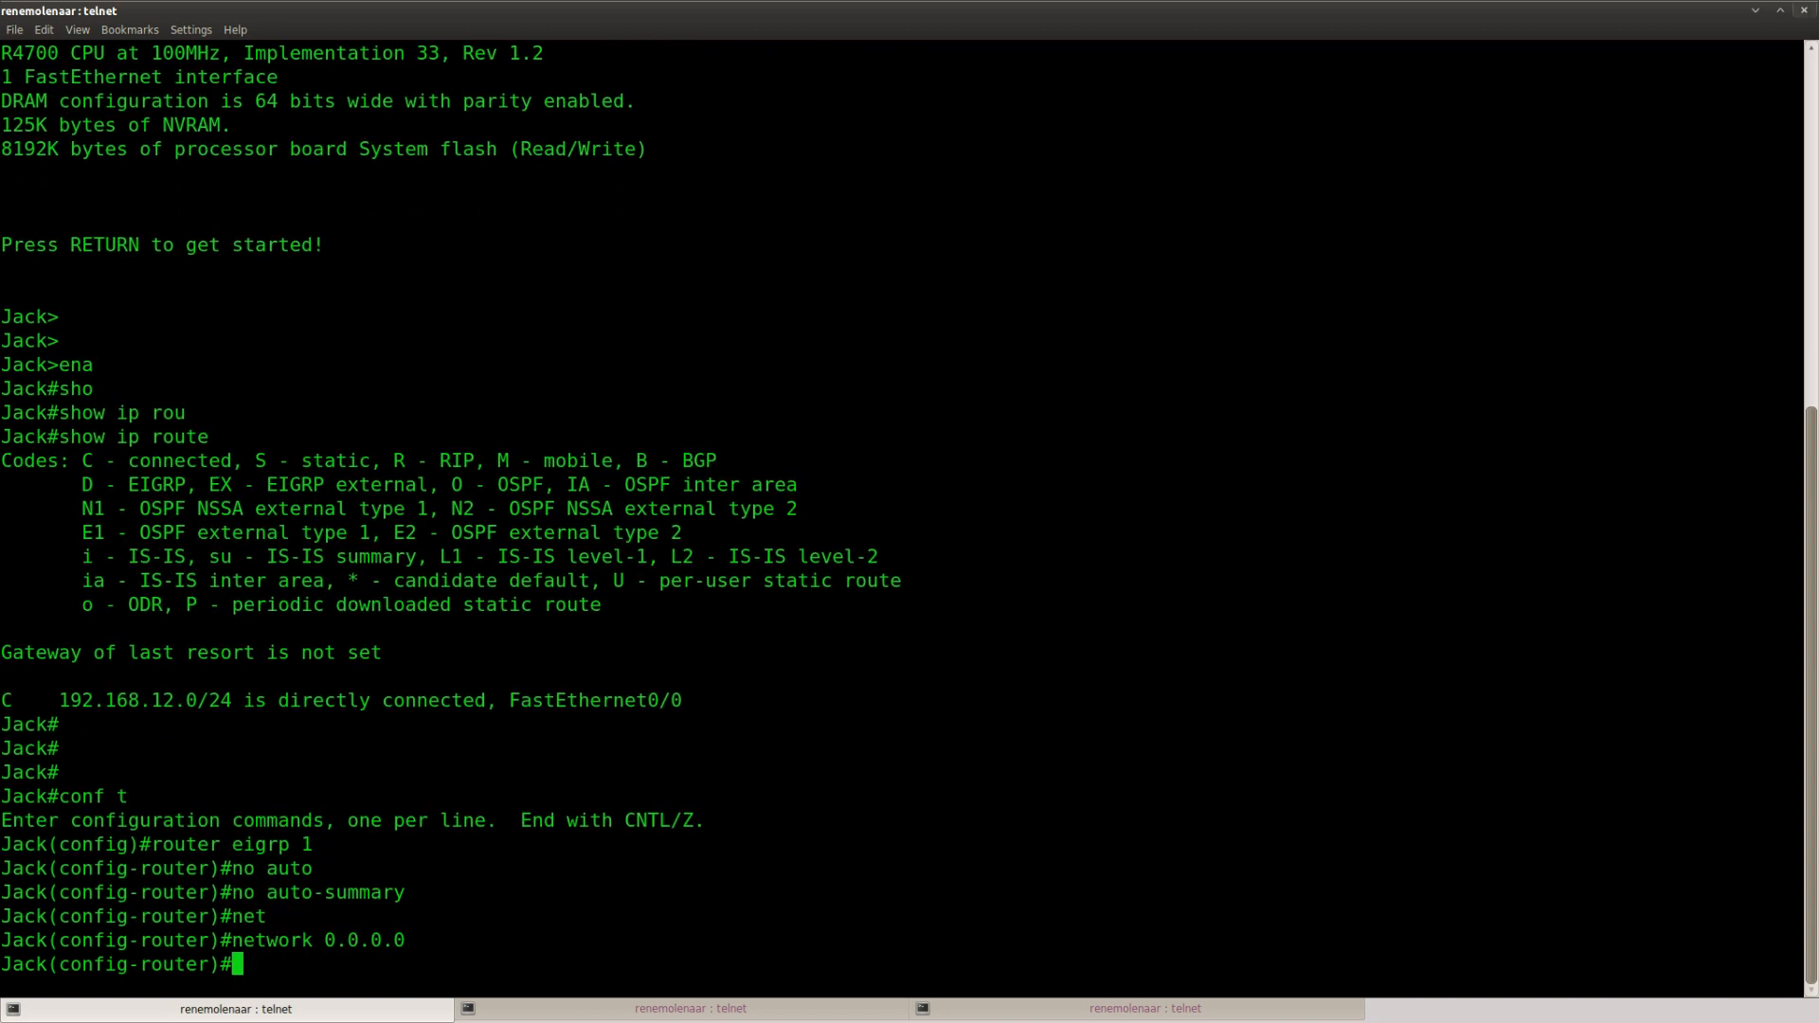
pyautogui.press('Return')
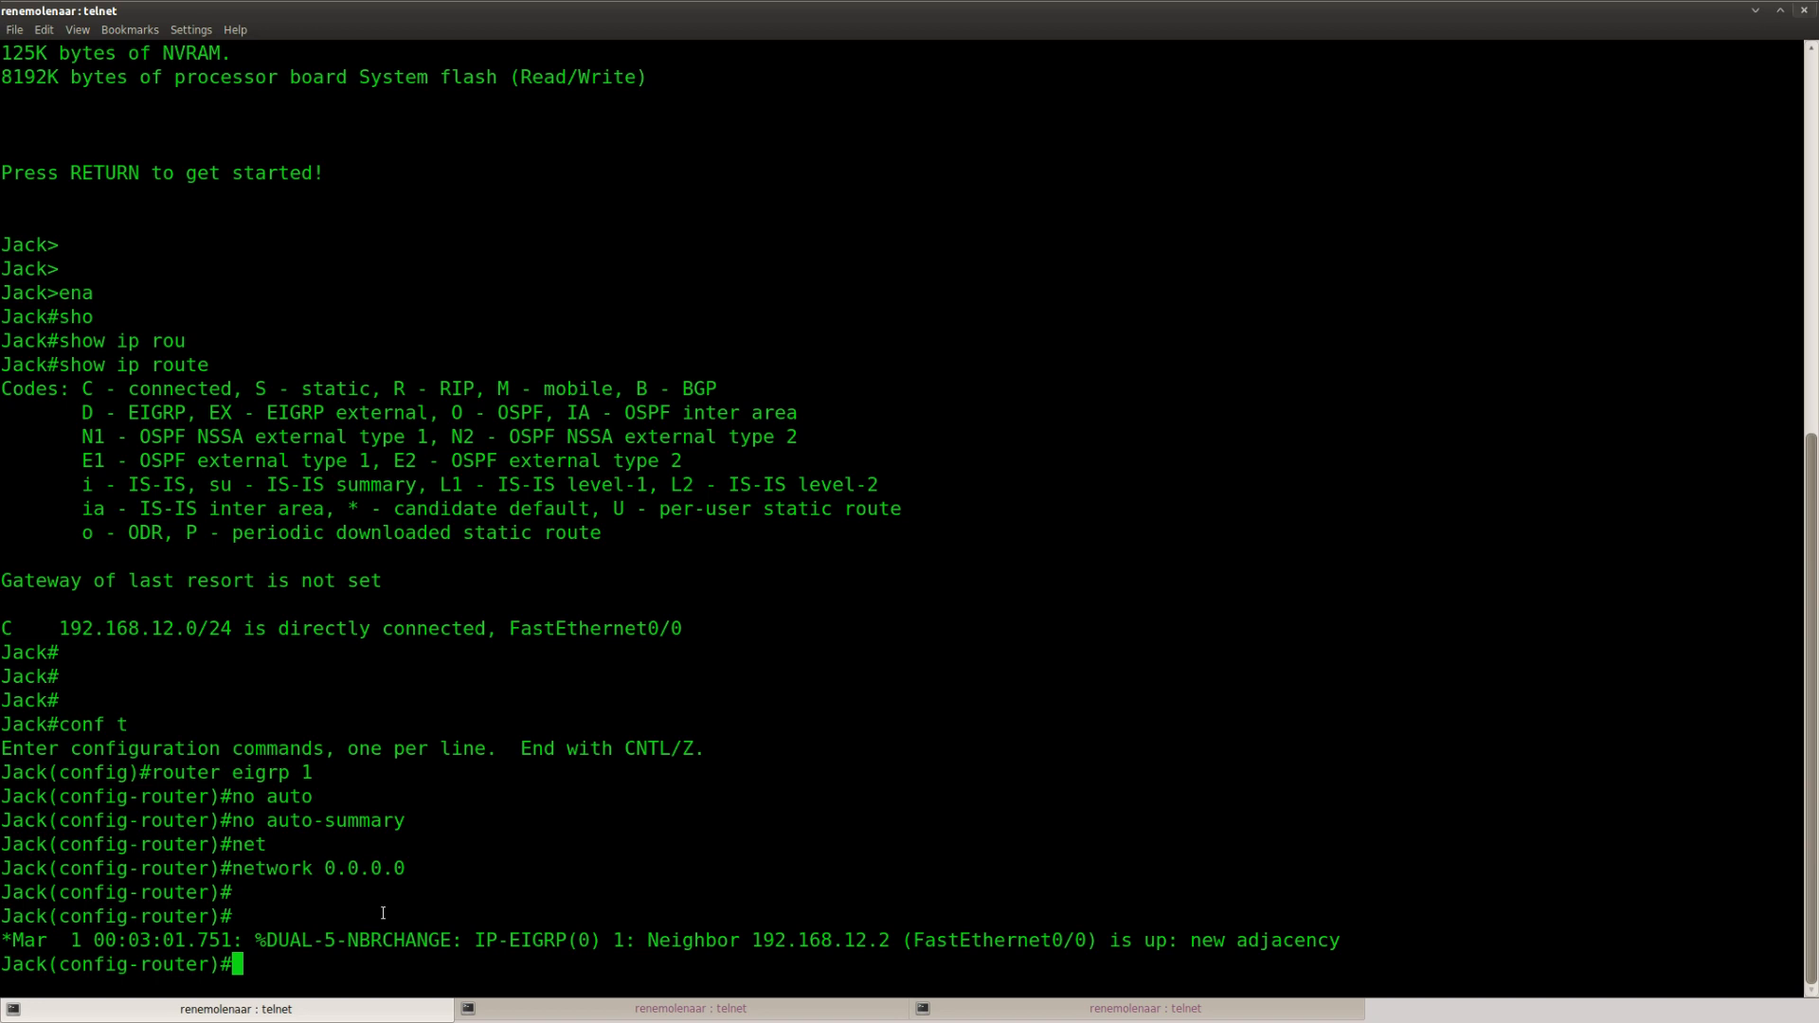
pyautogui.press('Return')
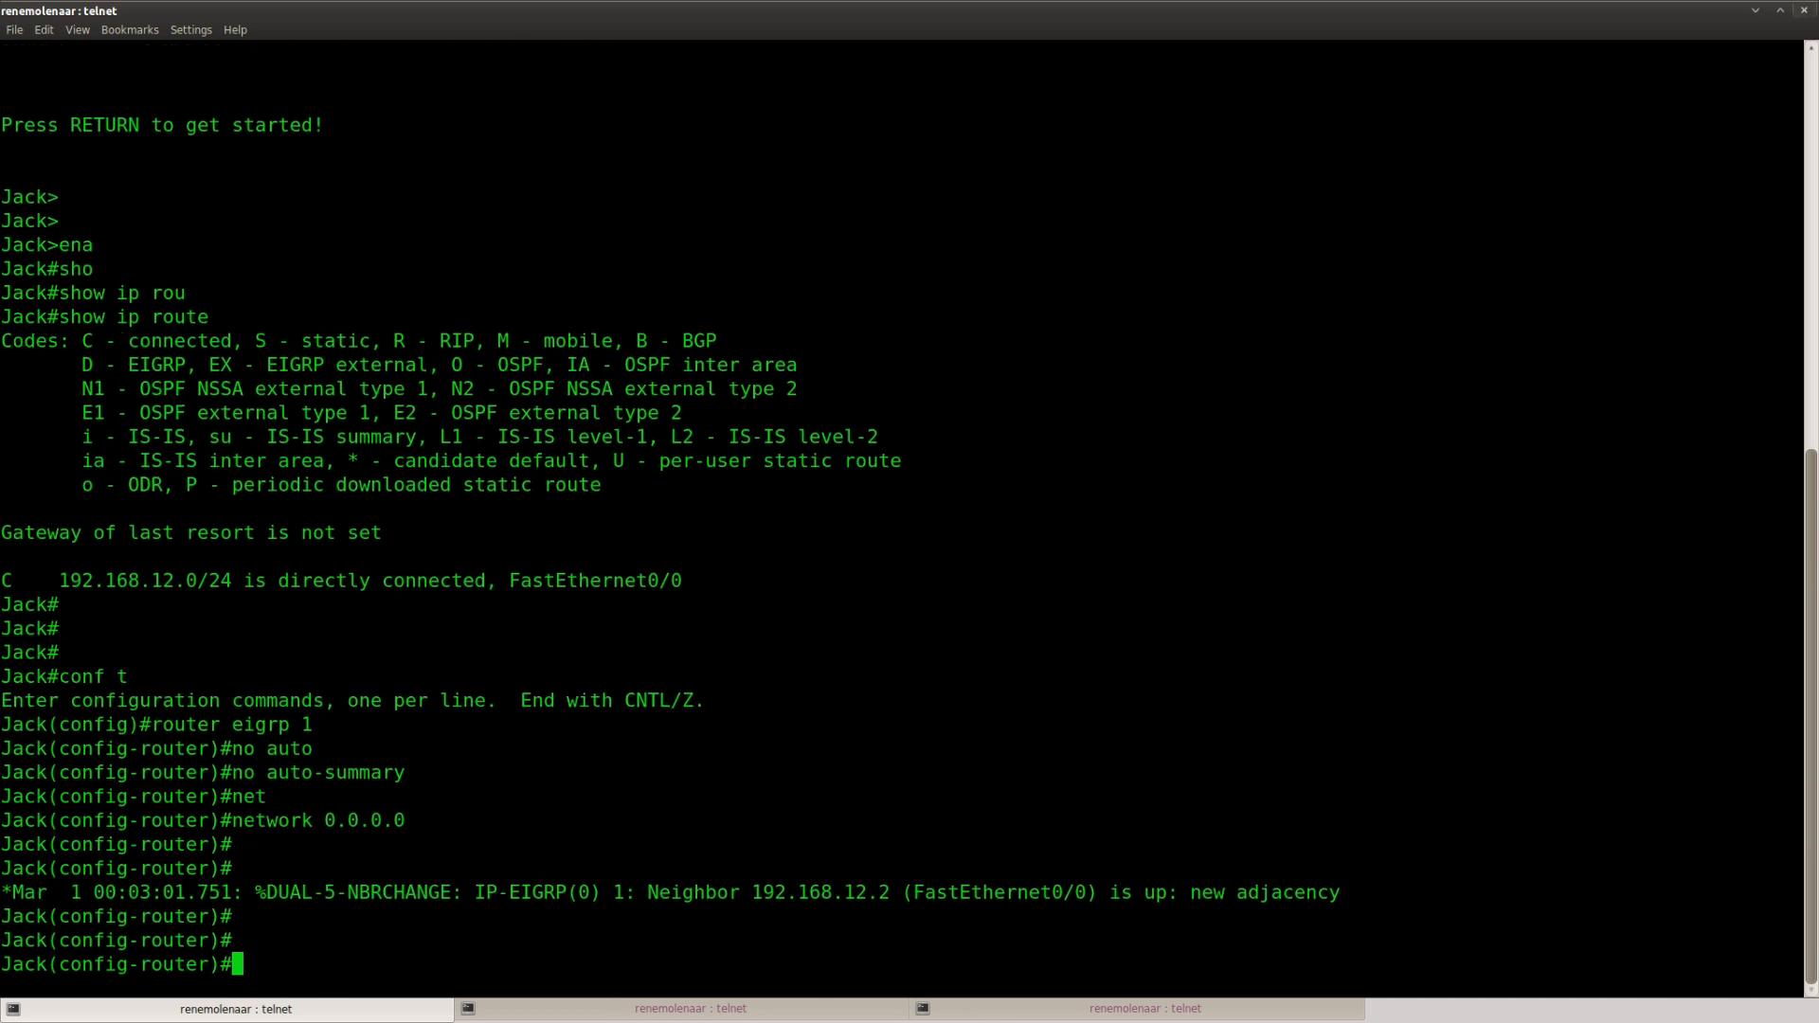
# - Ping Tomb's loopback 3.3.3.3 from Jack and confirm it succeeds
pyautogui.write('do ping 3.3.3.3')
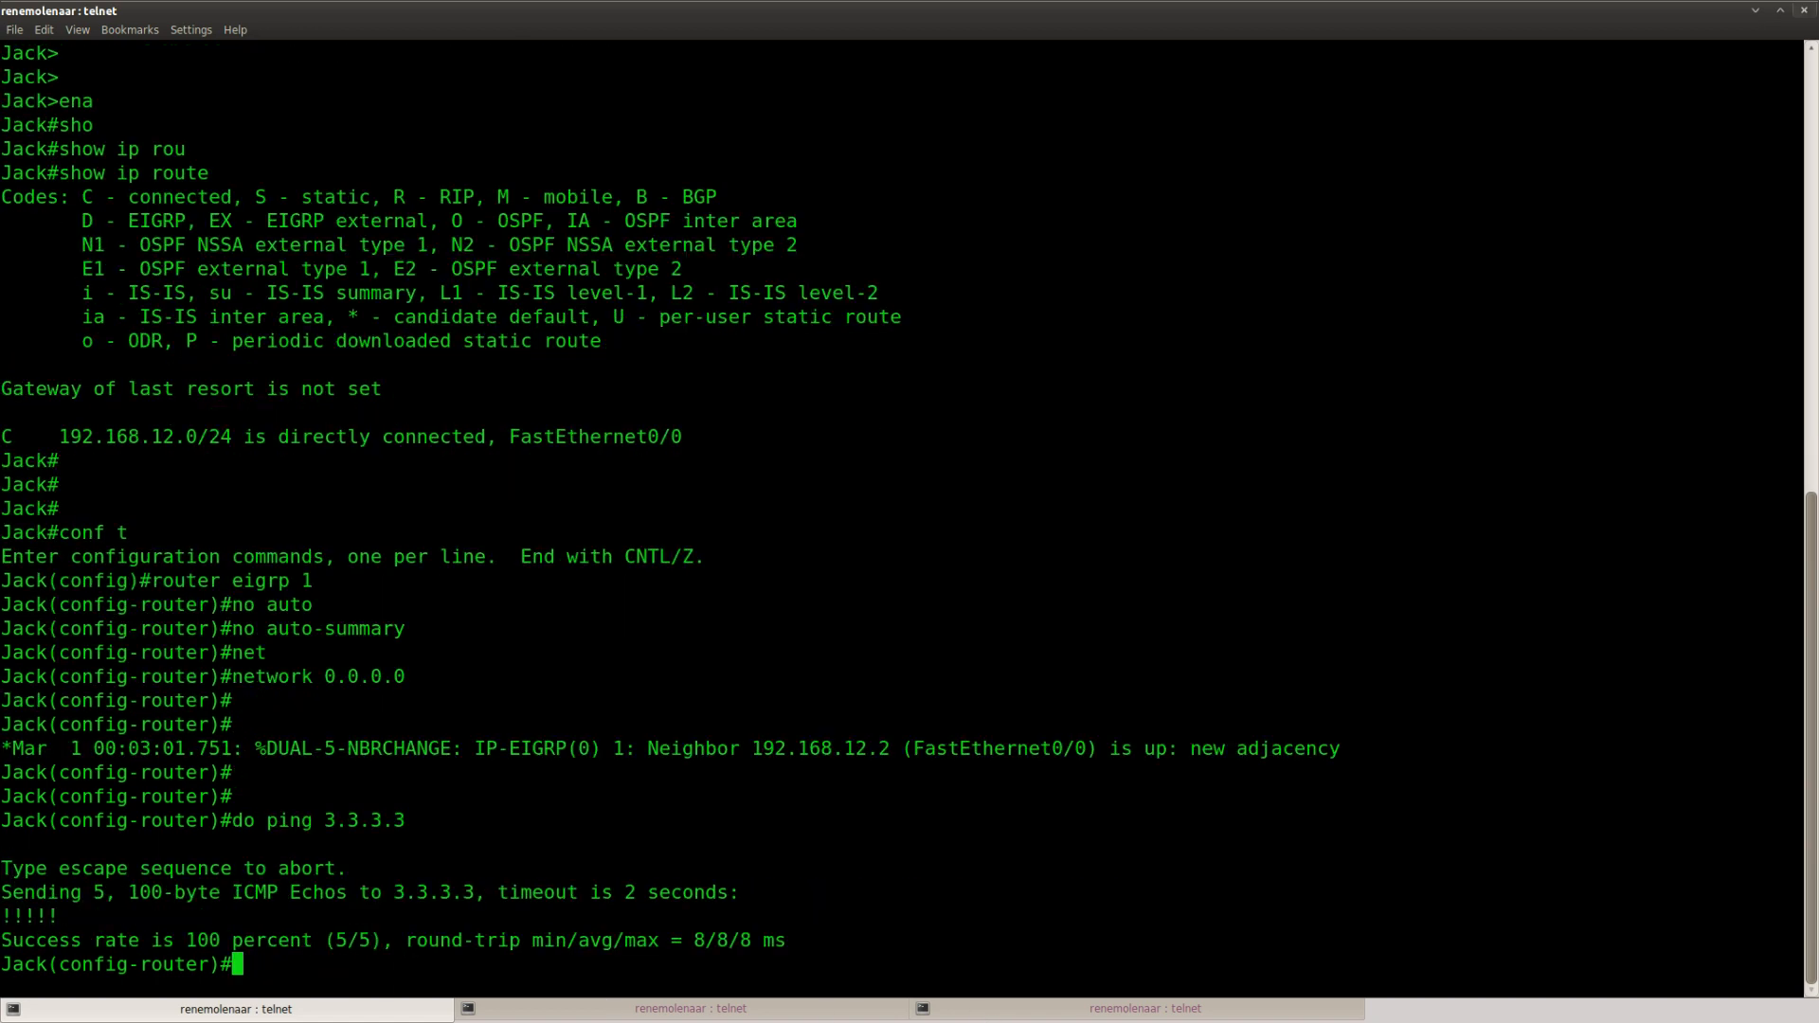
pyautogui.press('Return')
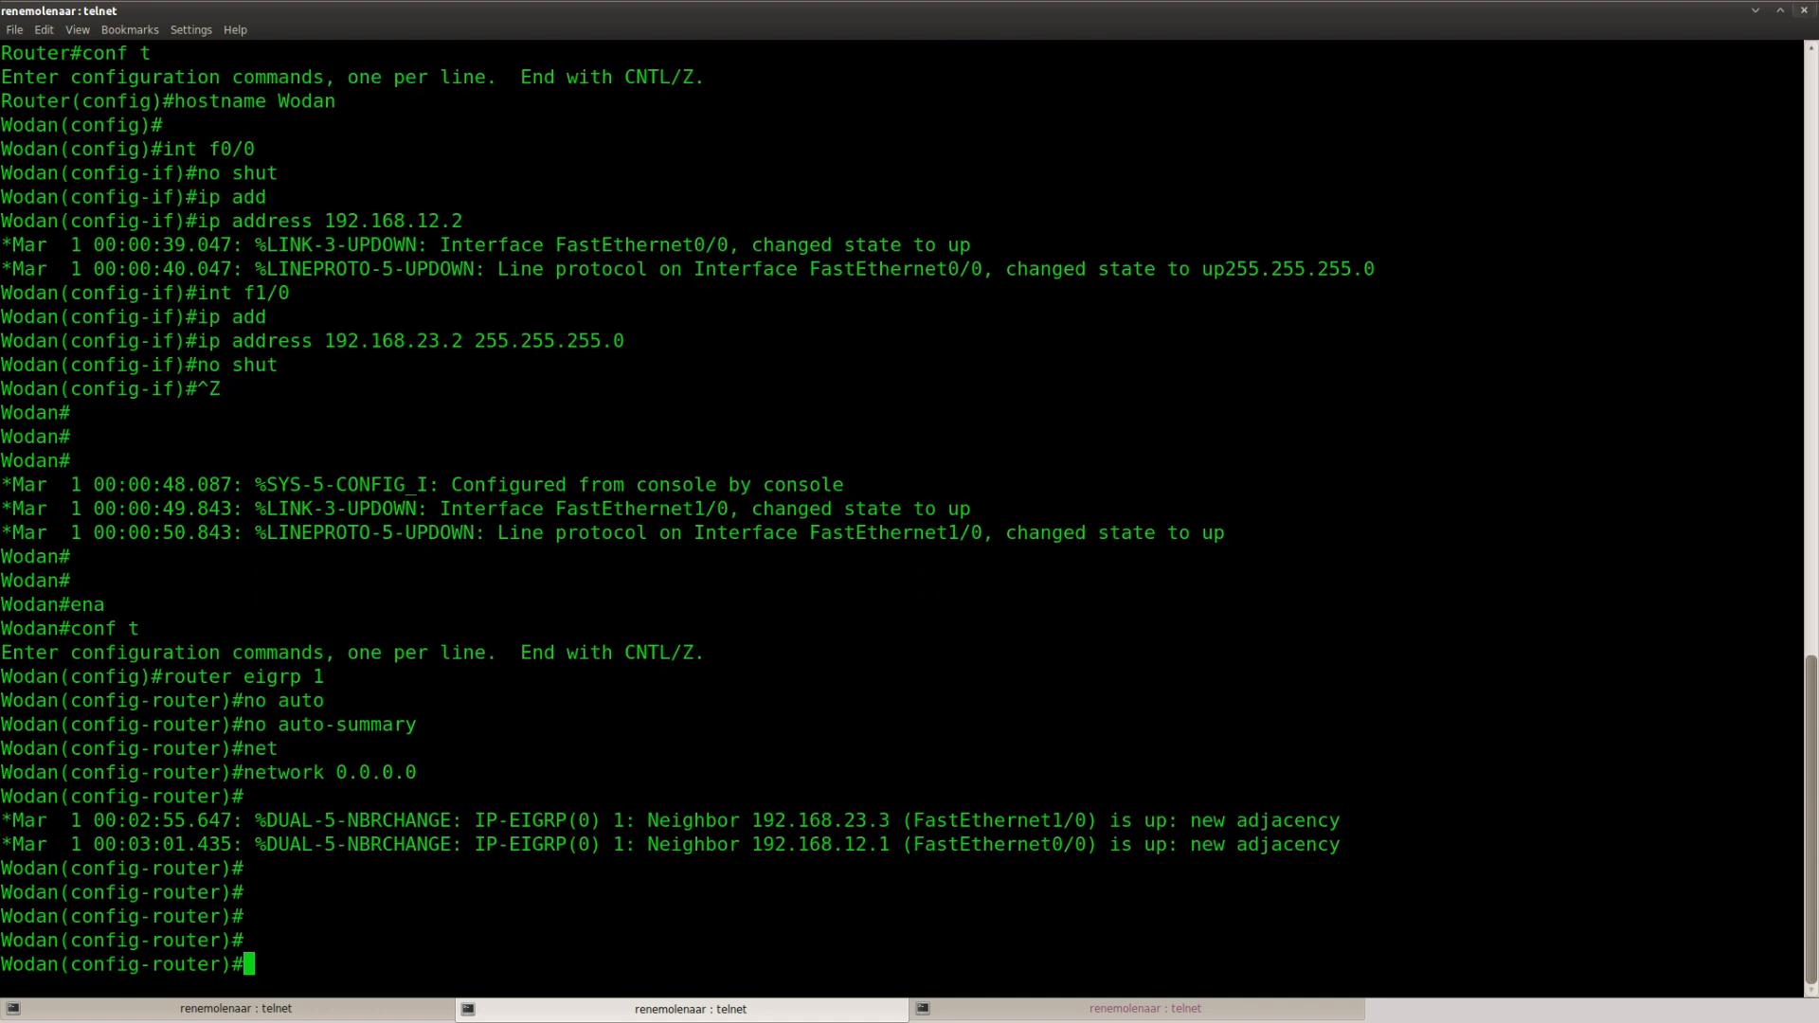
# - Find the Tomb-facing interface via show cdp nei and enable ip accounting output-packets on Wodan's f1/0
pyautogui.write('do show cdp nei')
pyautogui.write('int f1/0')
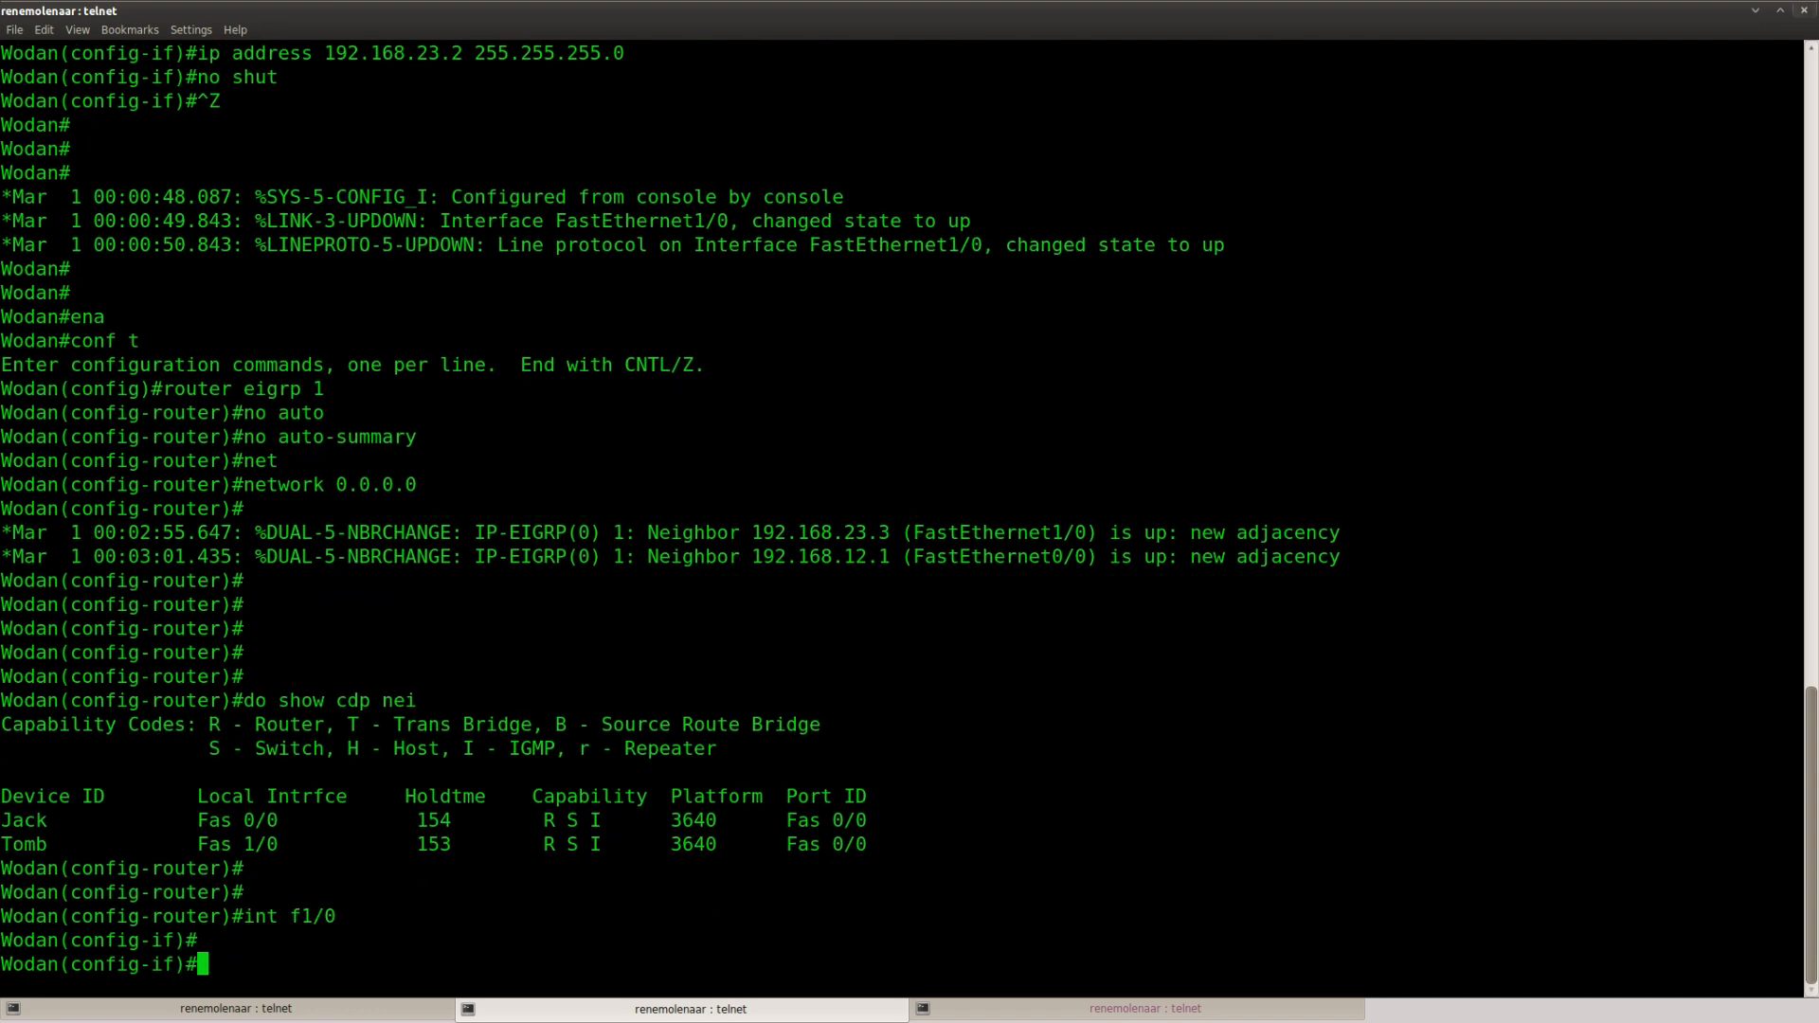
pyautogui.write('ip accounting output-packets')
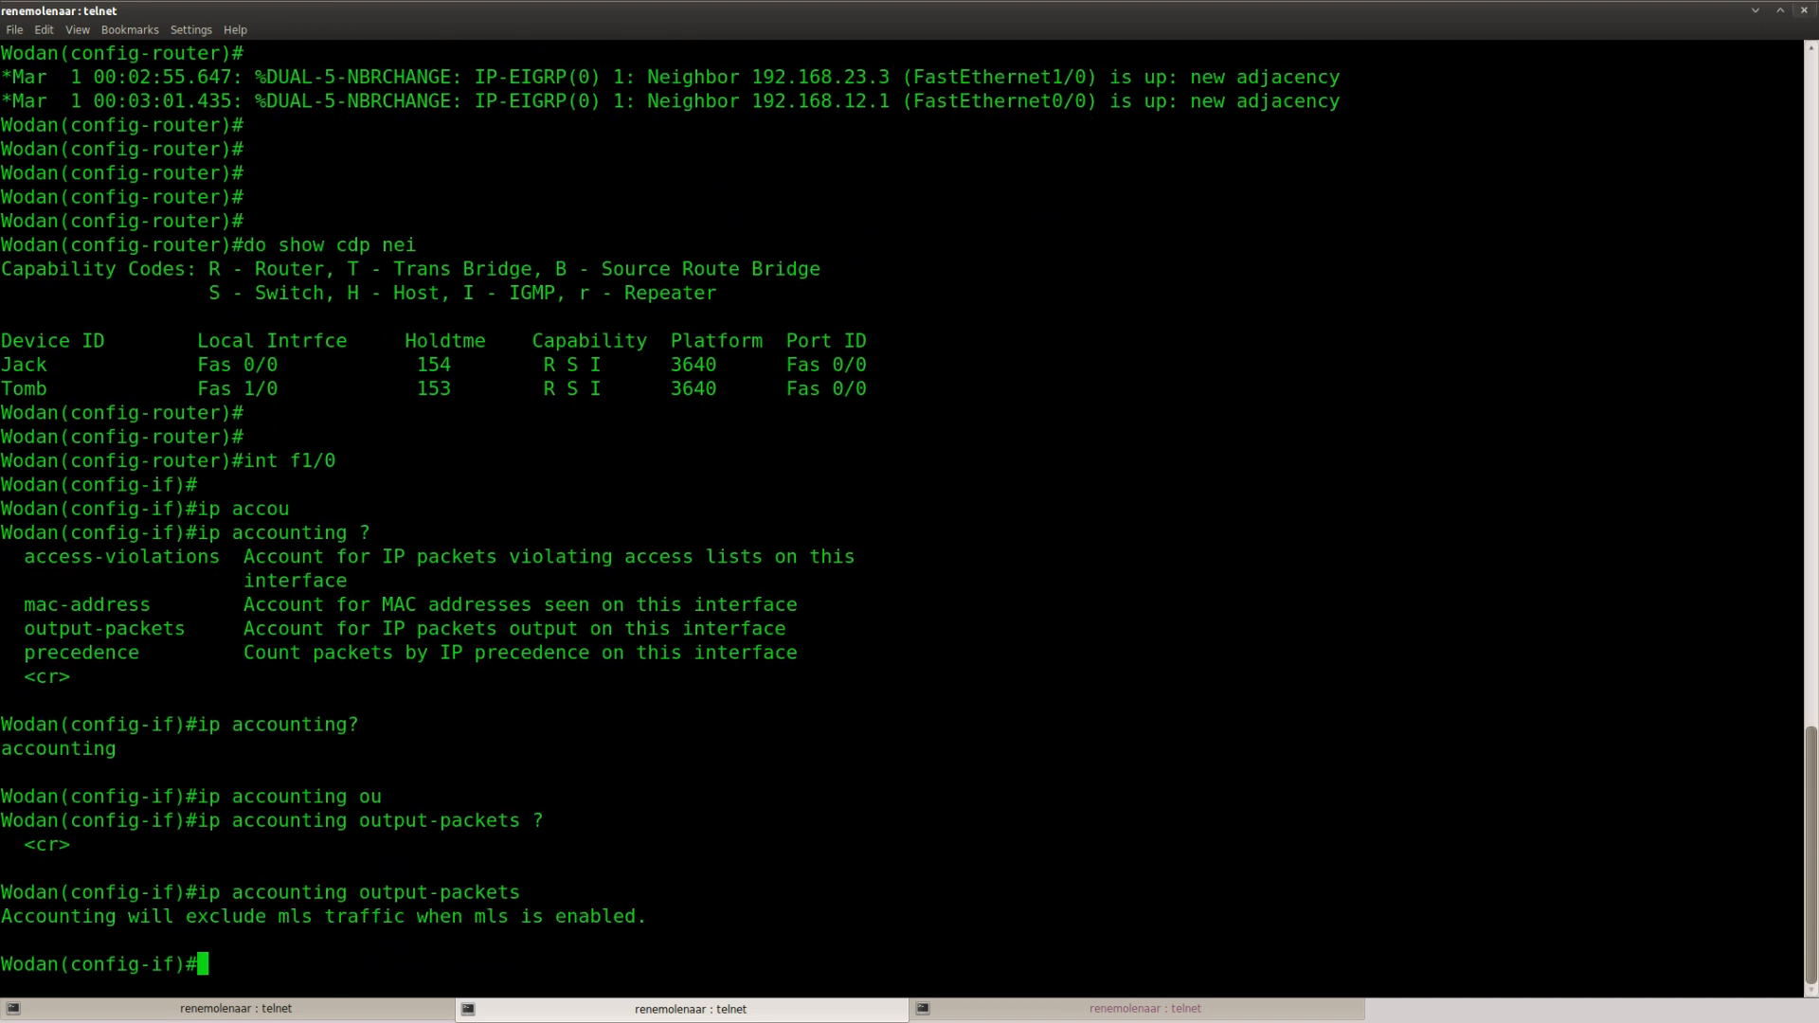
pyautogui.write('exit')
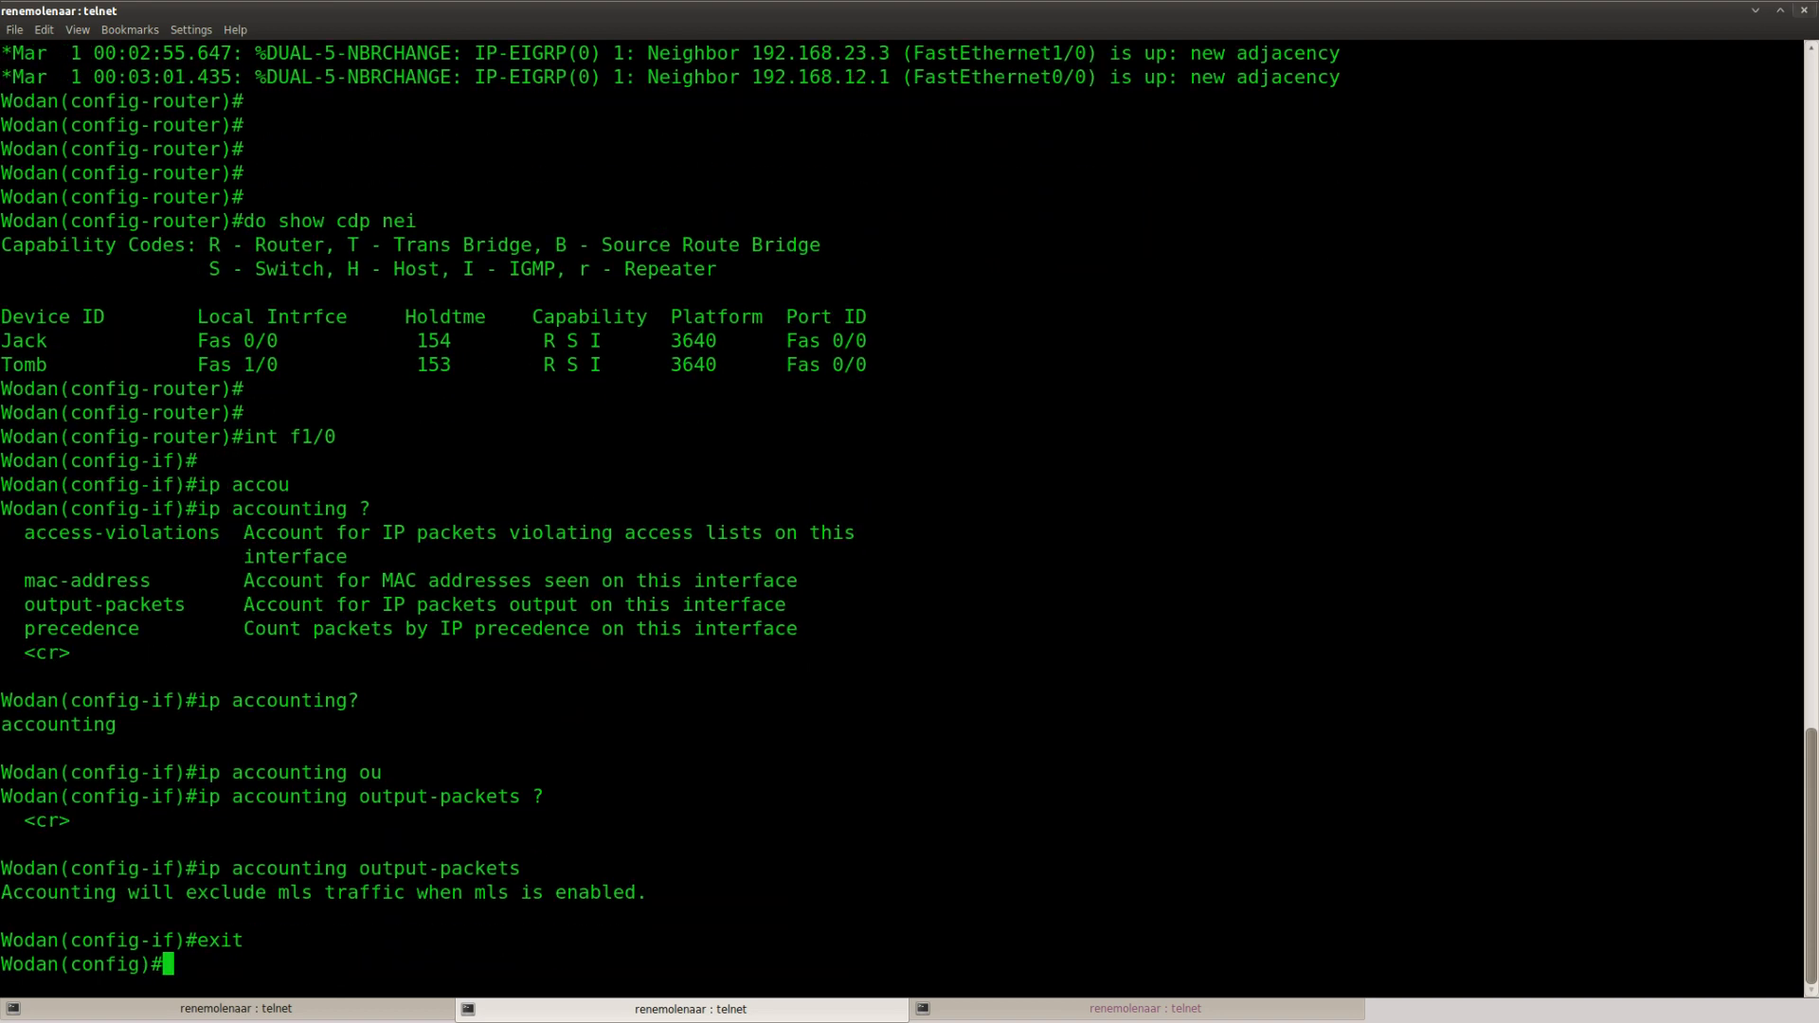
pyautogui.write('ip accounting-')
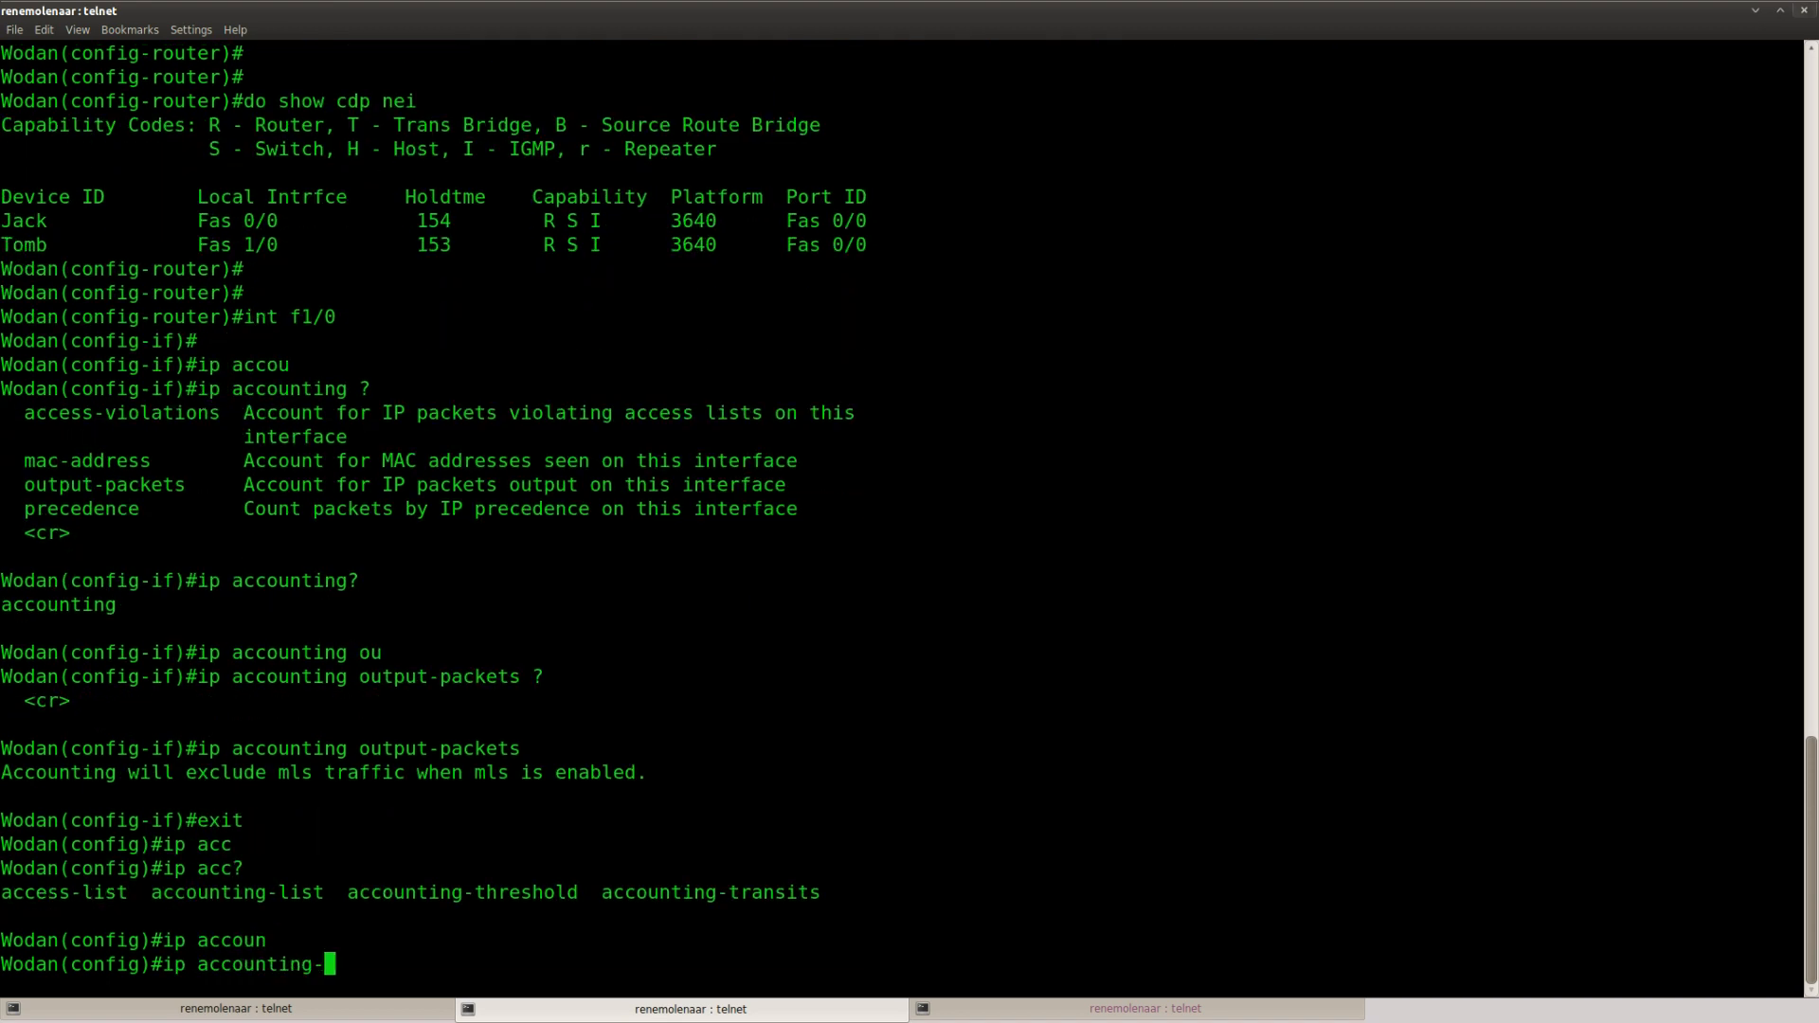
# - Add ip accounting-list 3.3.3.0 255.255.255.0 to Wodan's configuration
pyautogui.doubleClick(235, 892)
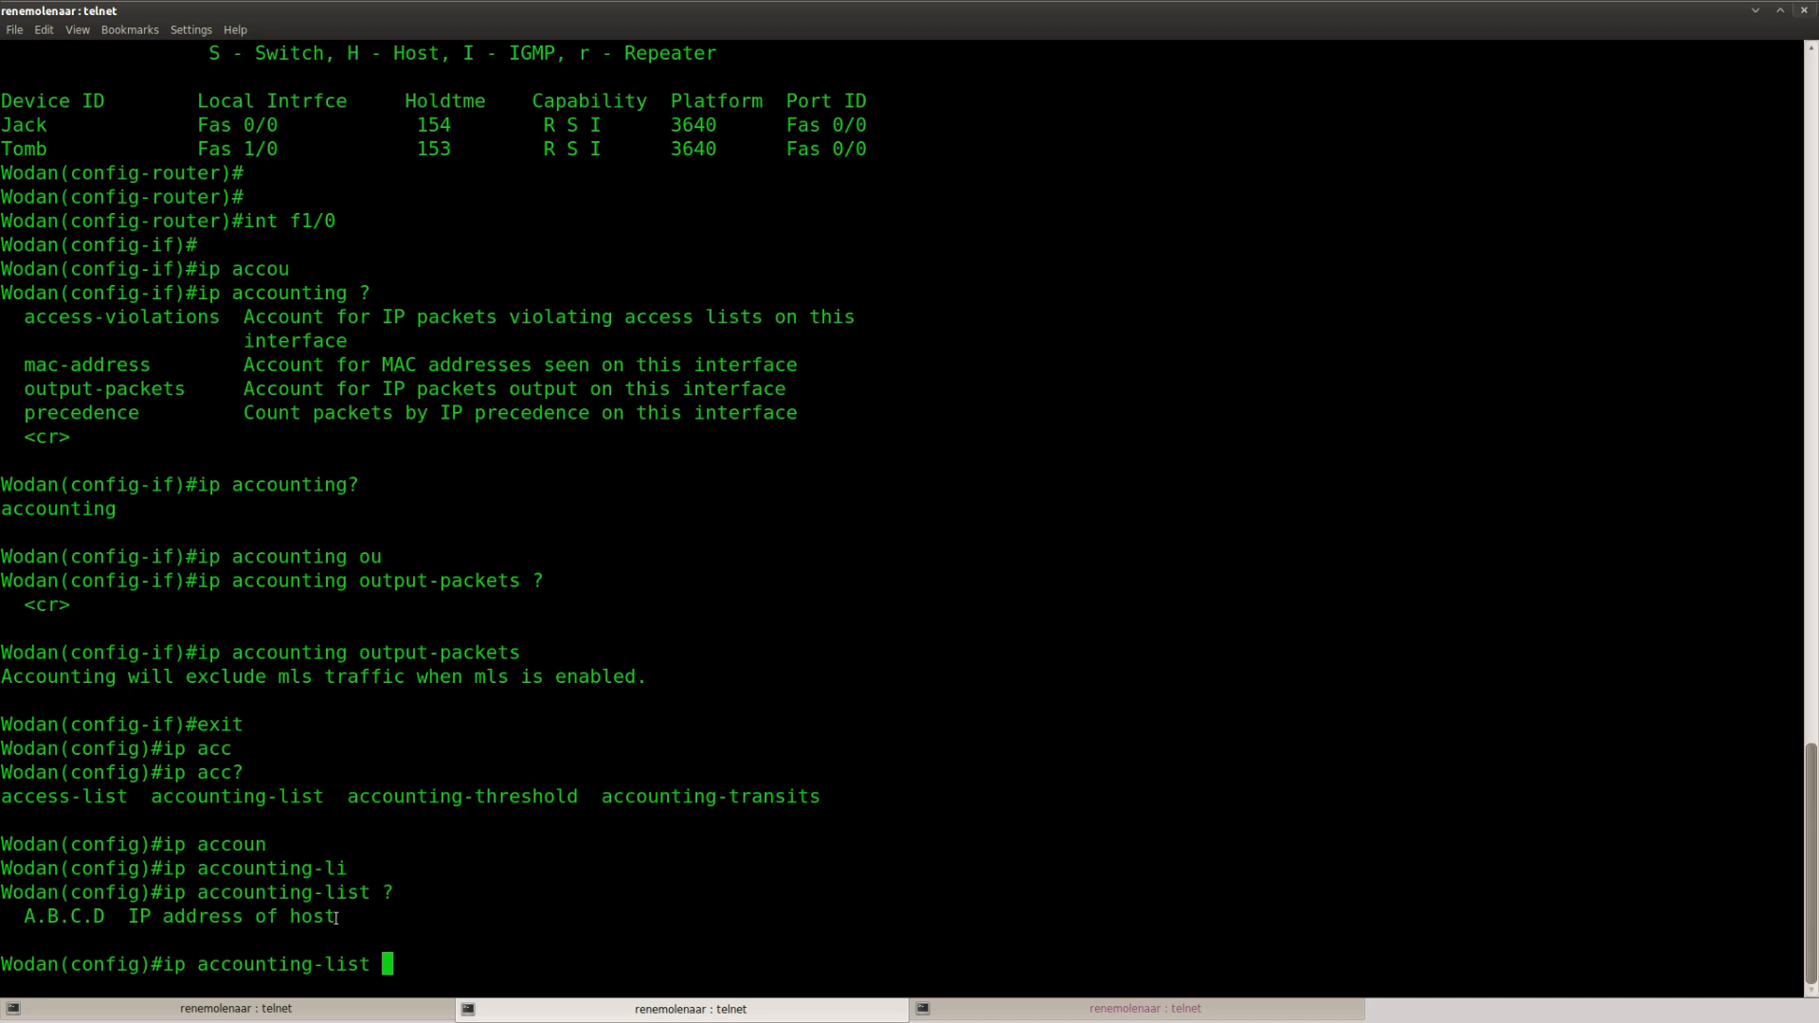
pyautogui.moveTo(428, 921)
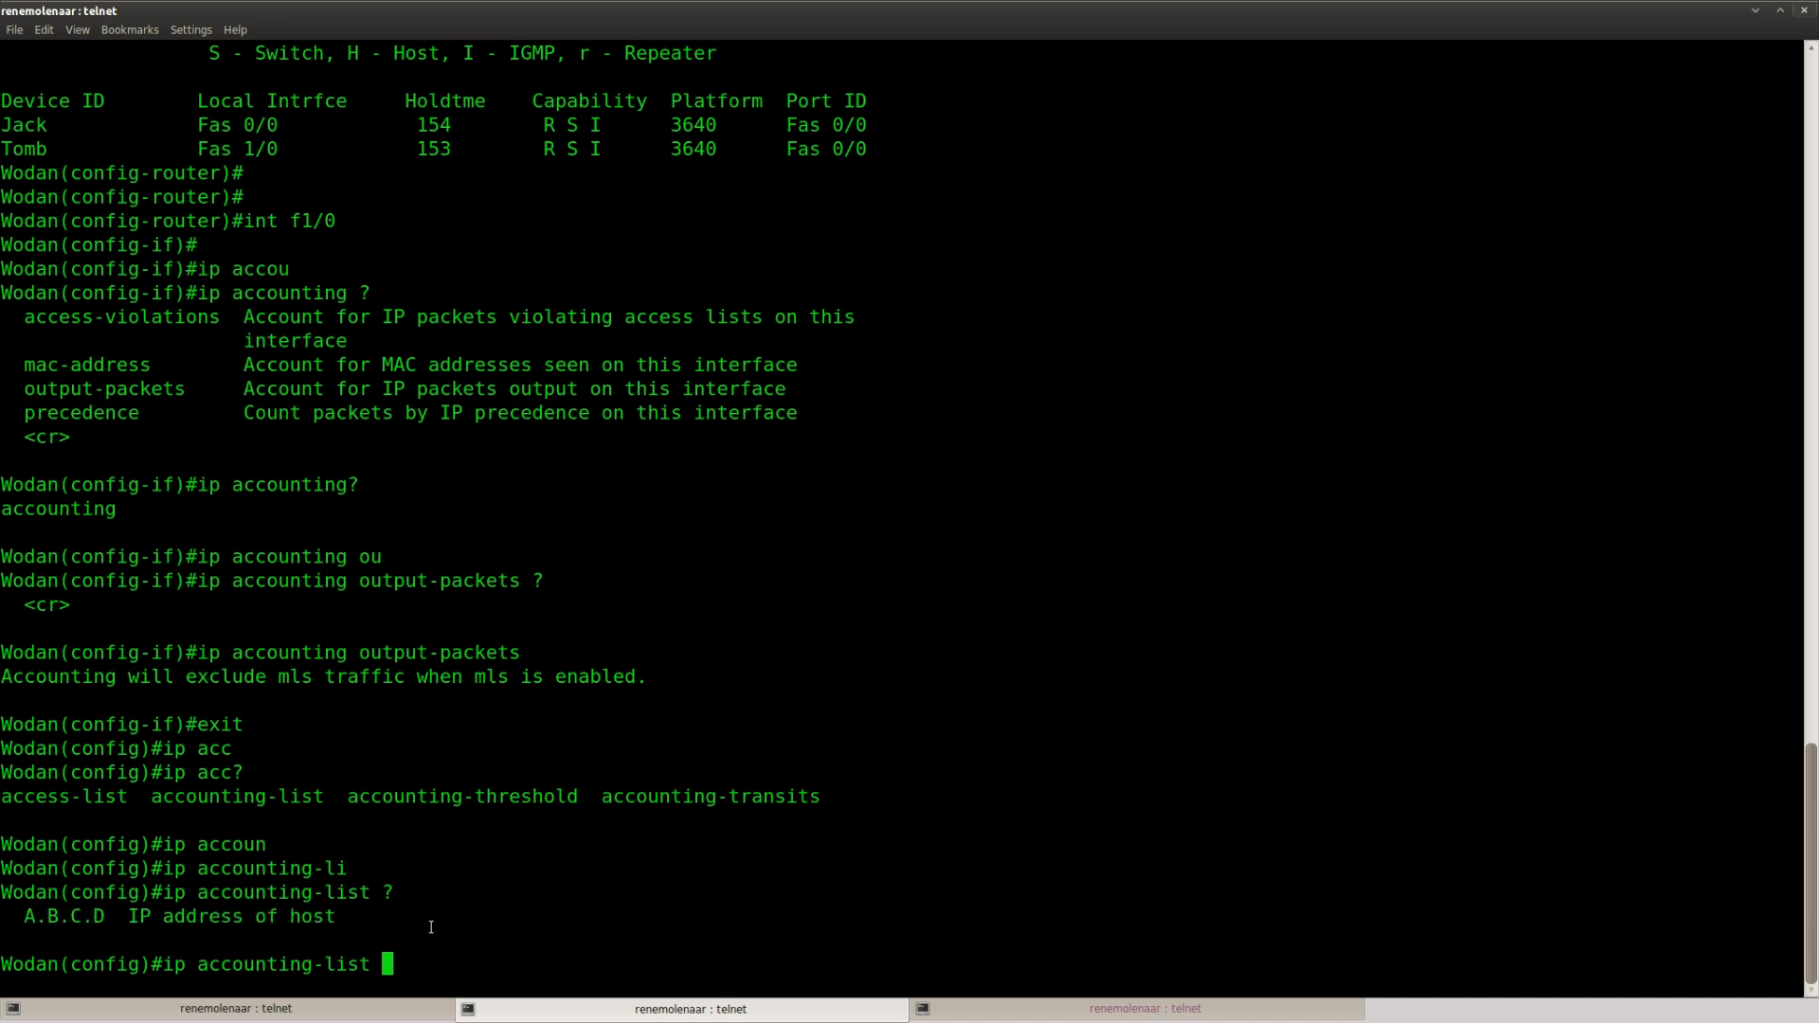
pyautogui.write('3.3.3.')
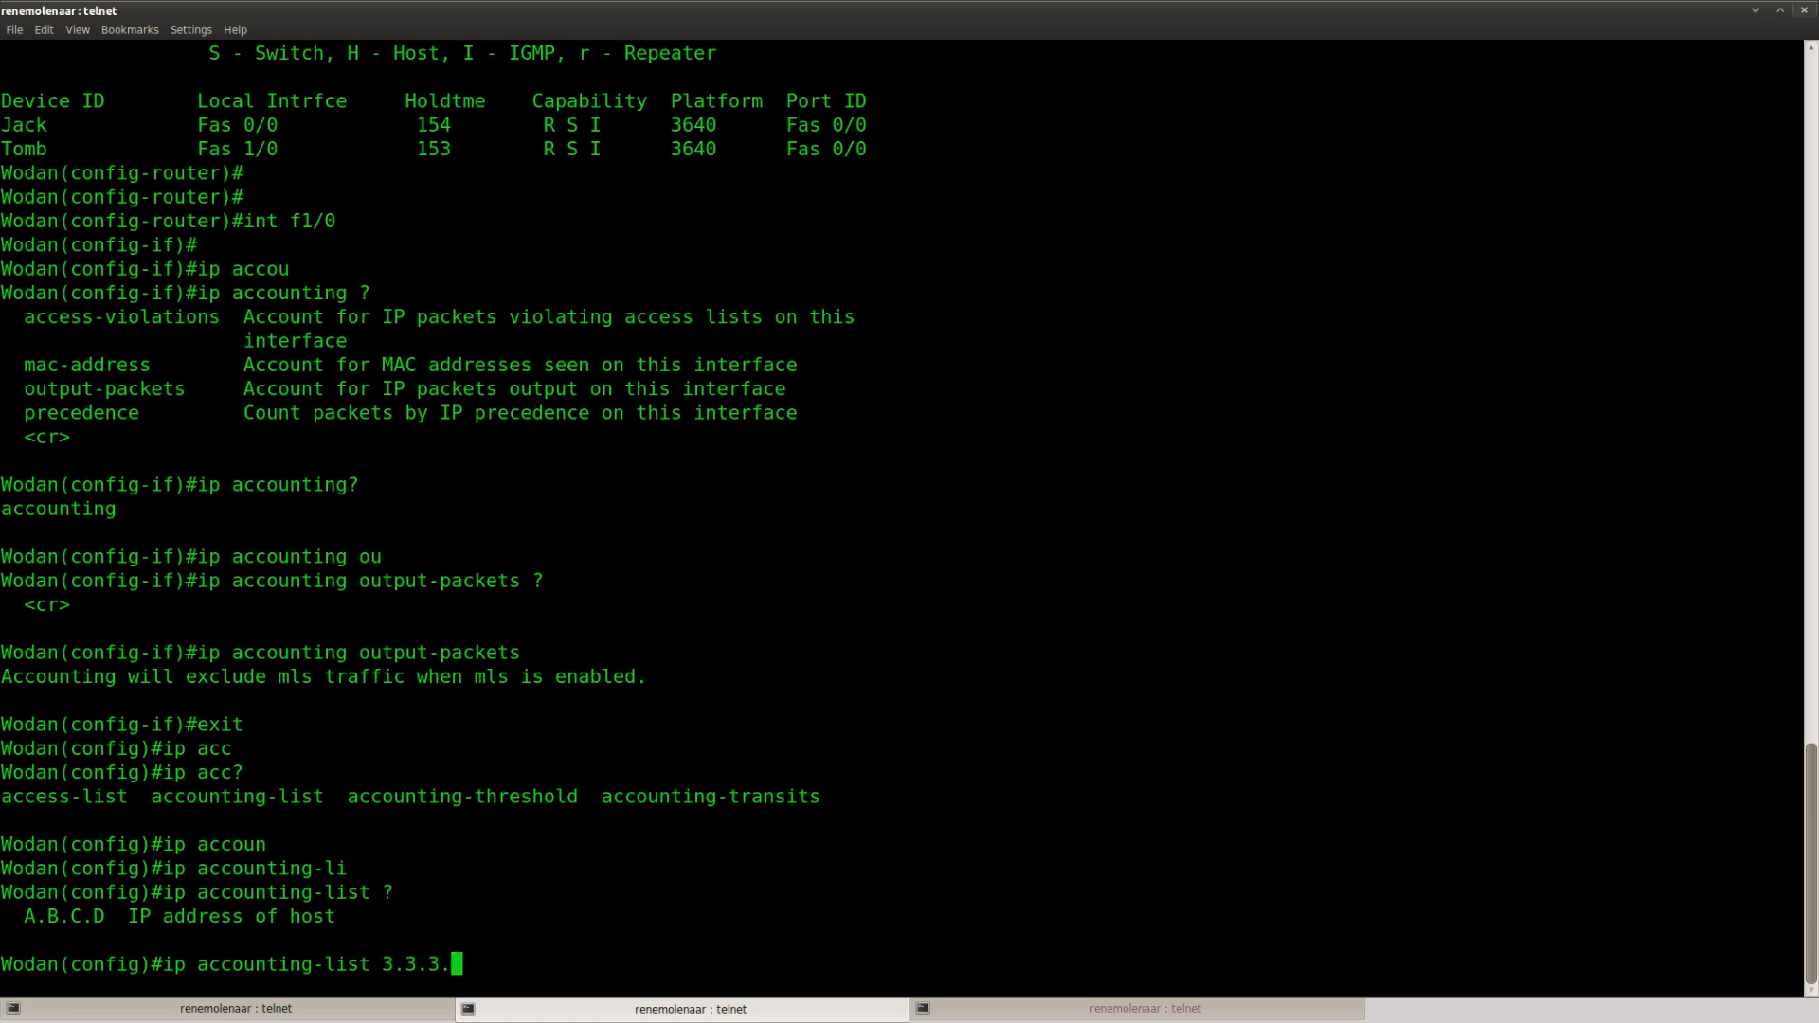
pyautogui.write('0 ?')
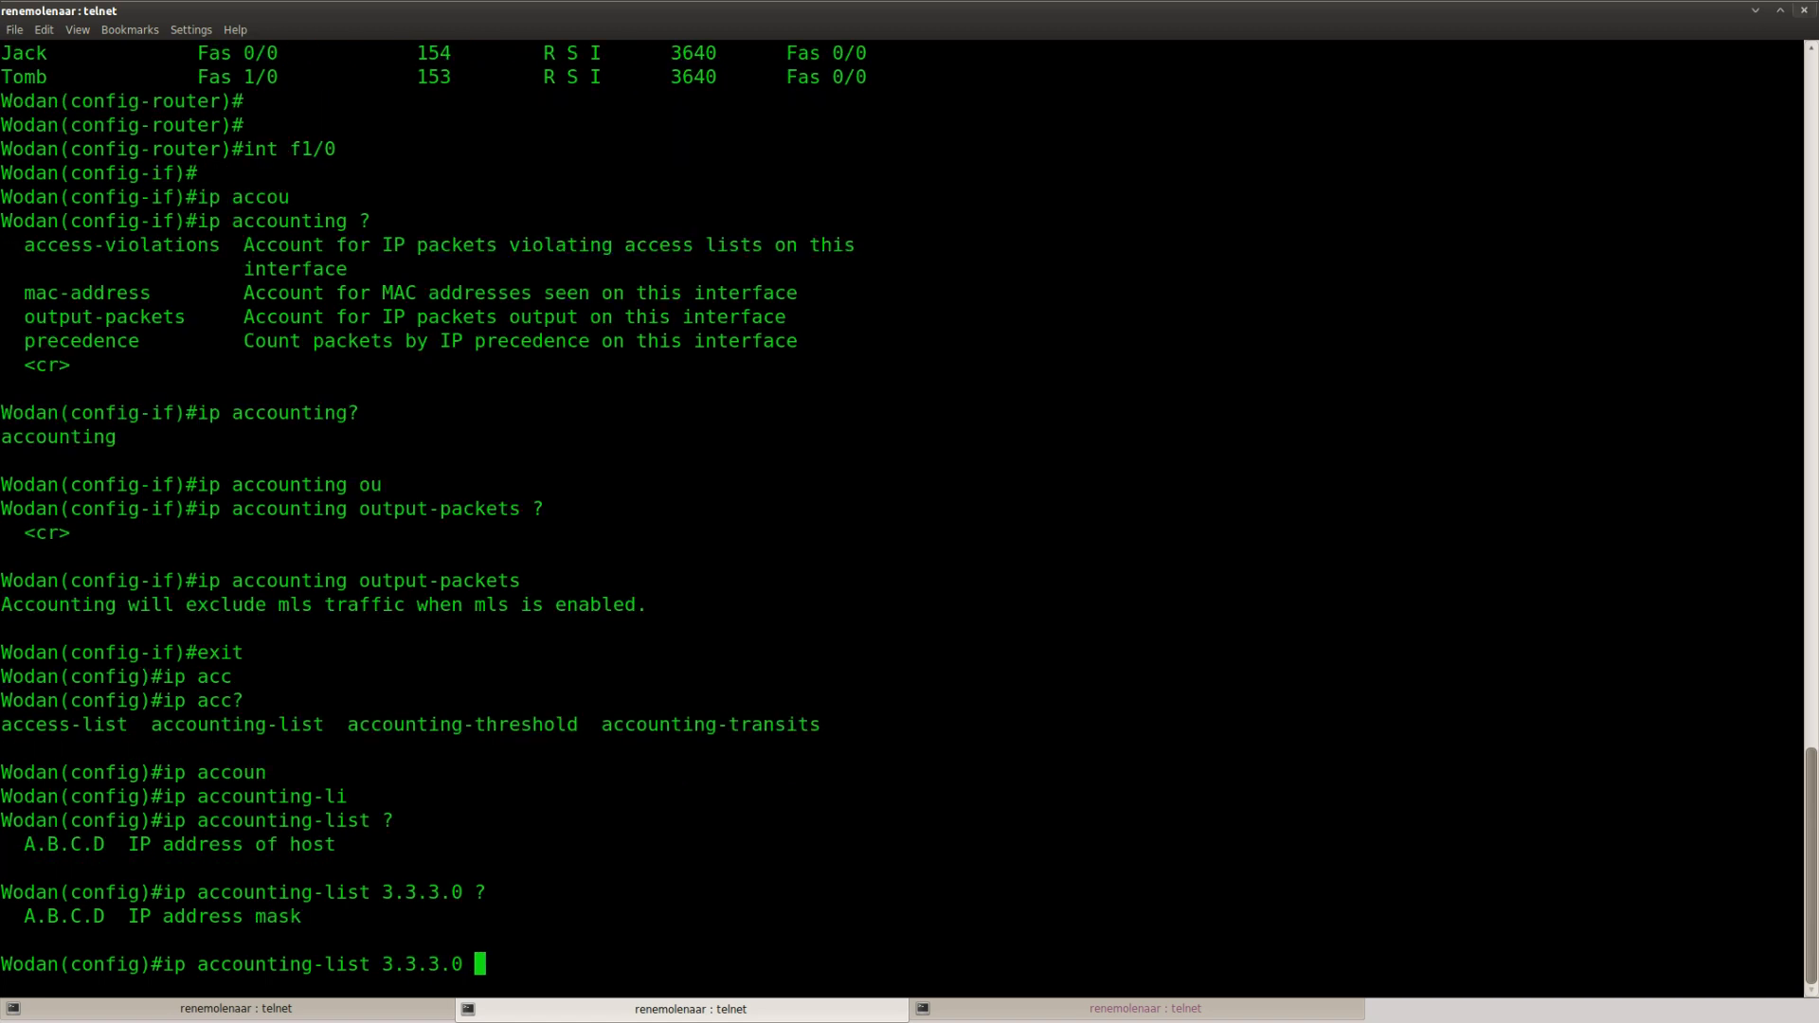
pyautogui.write('255.255.255.')
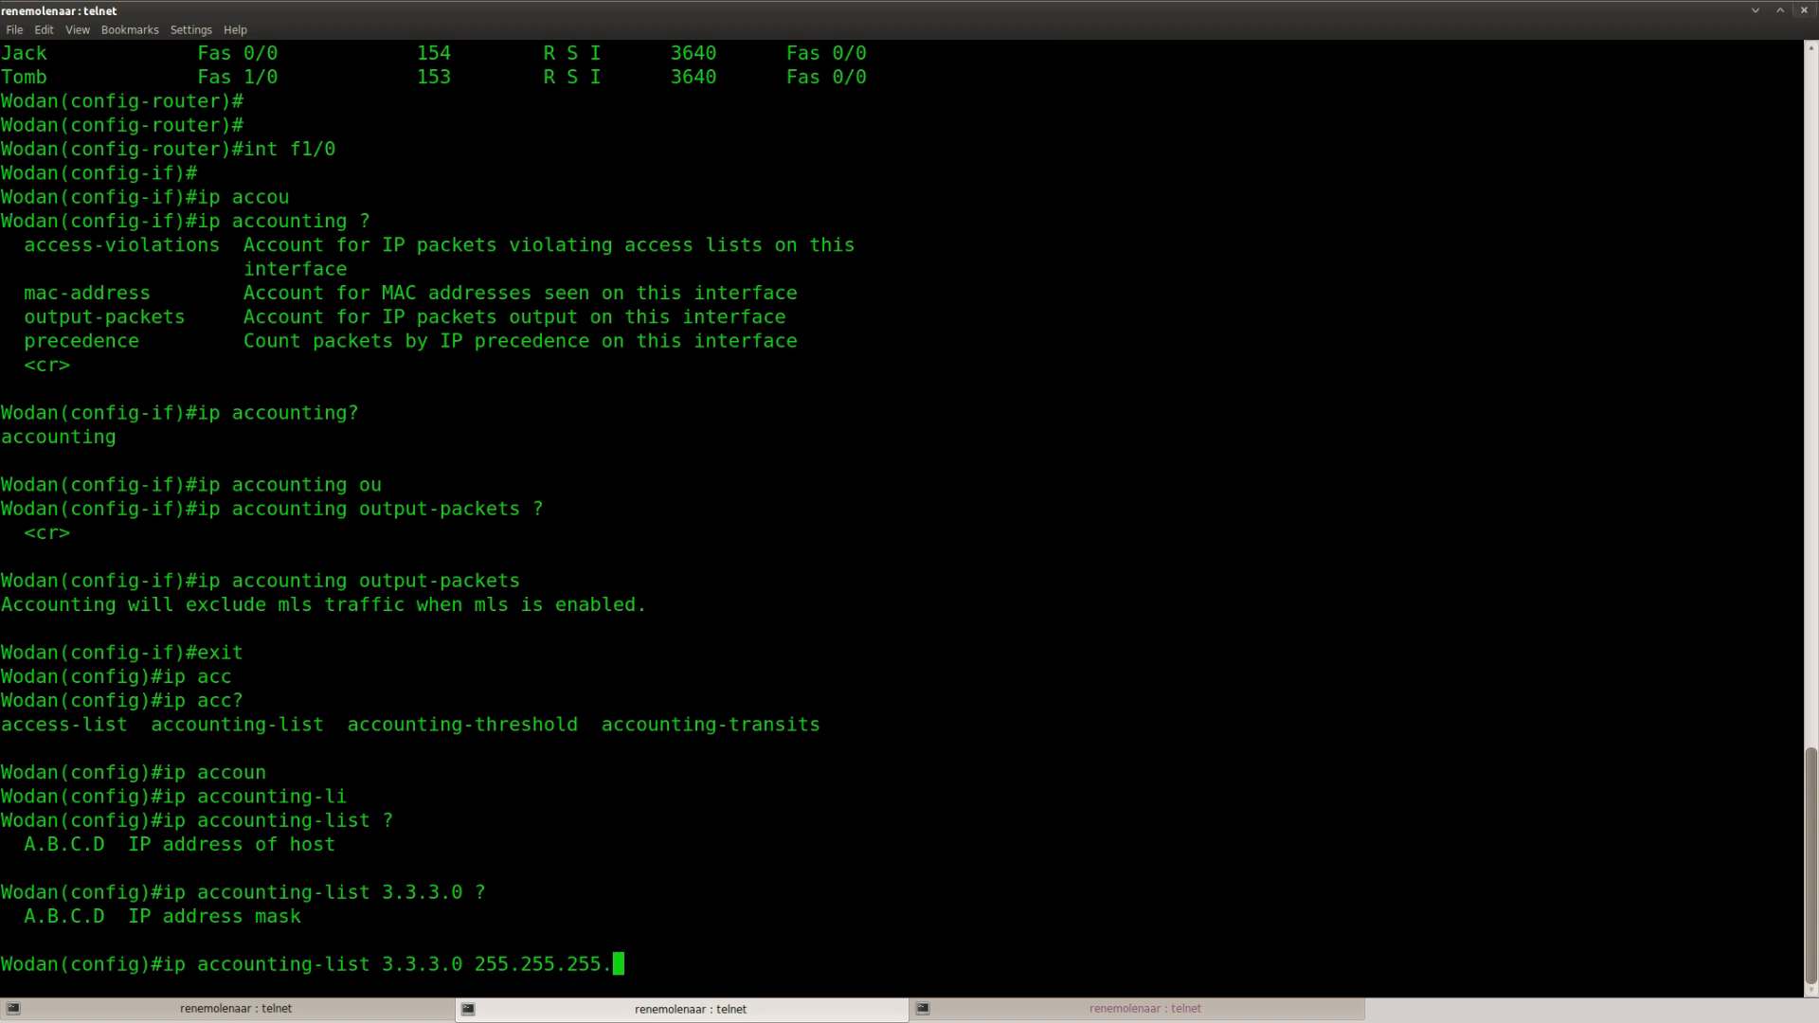
pyautogui.write('0')
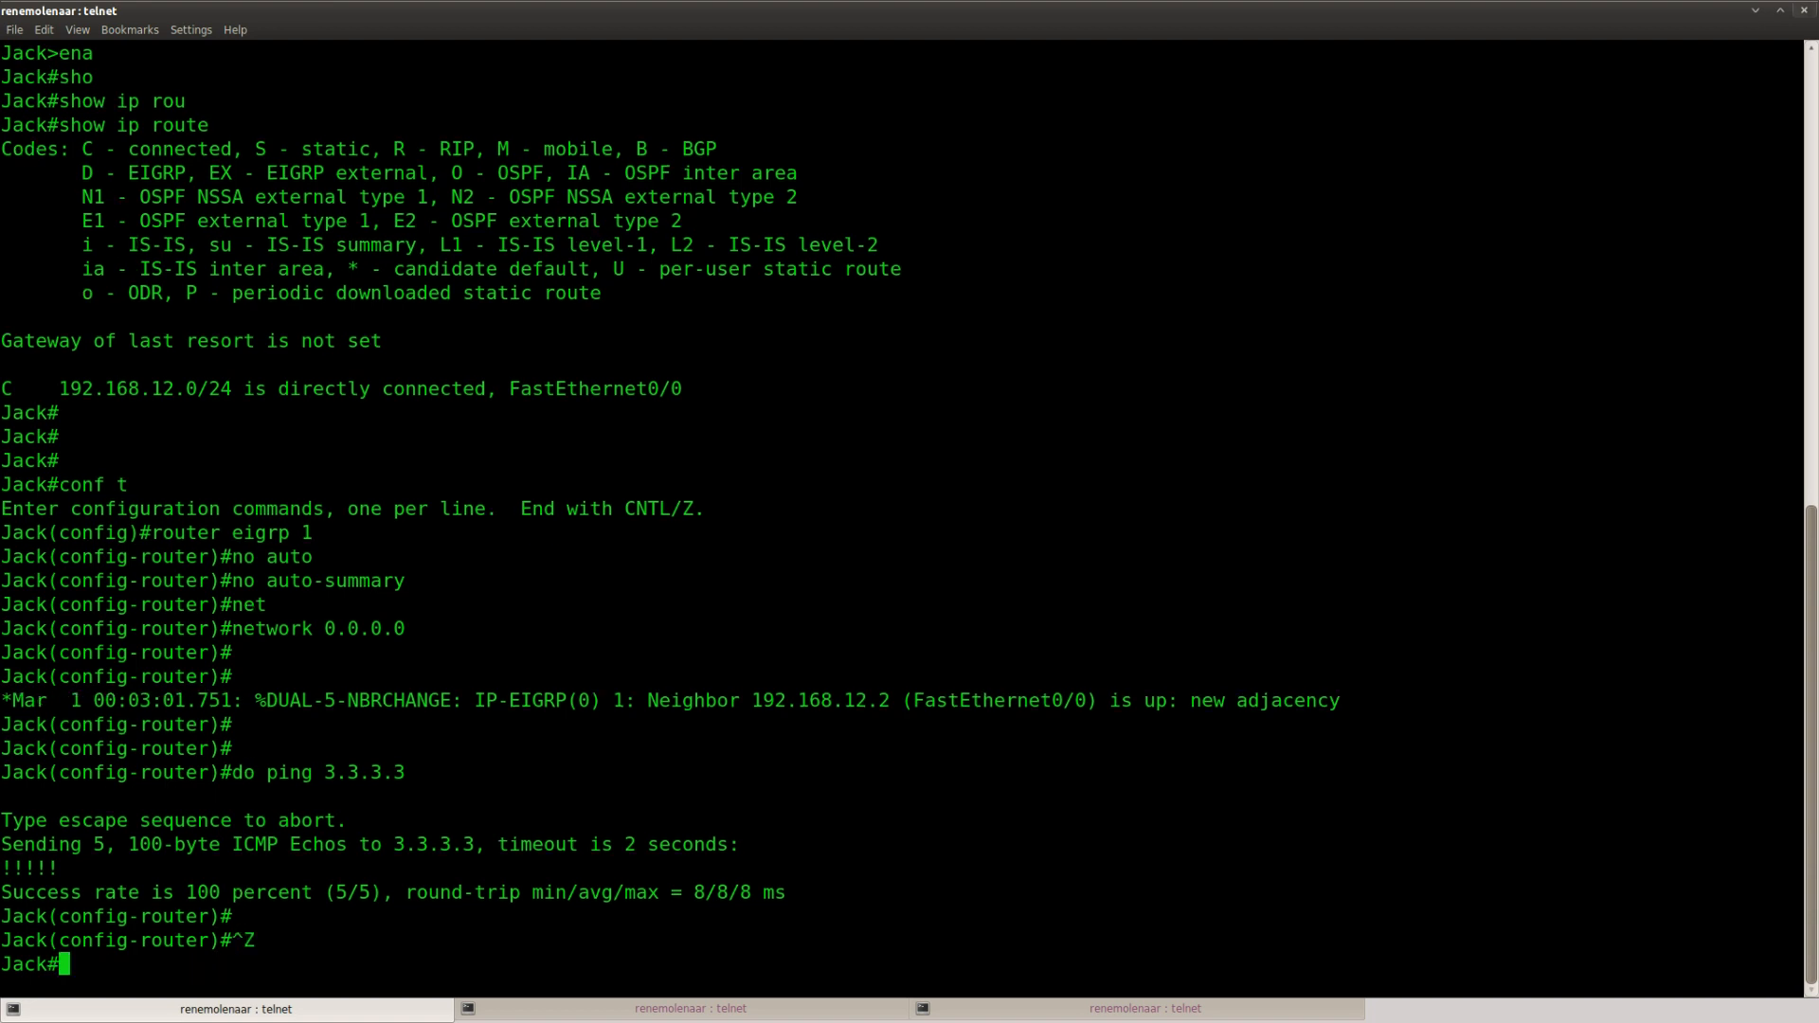
# - Ping 3.3.3.3 from Jack and check show ip accounting on Wodan for entries
pyautogui.write('ping 3.3.3.3')
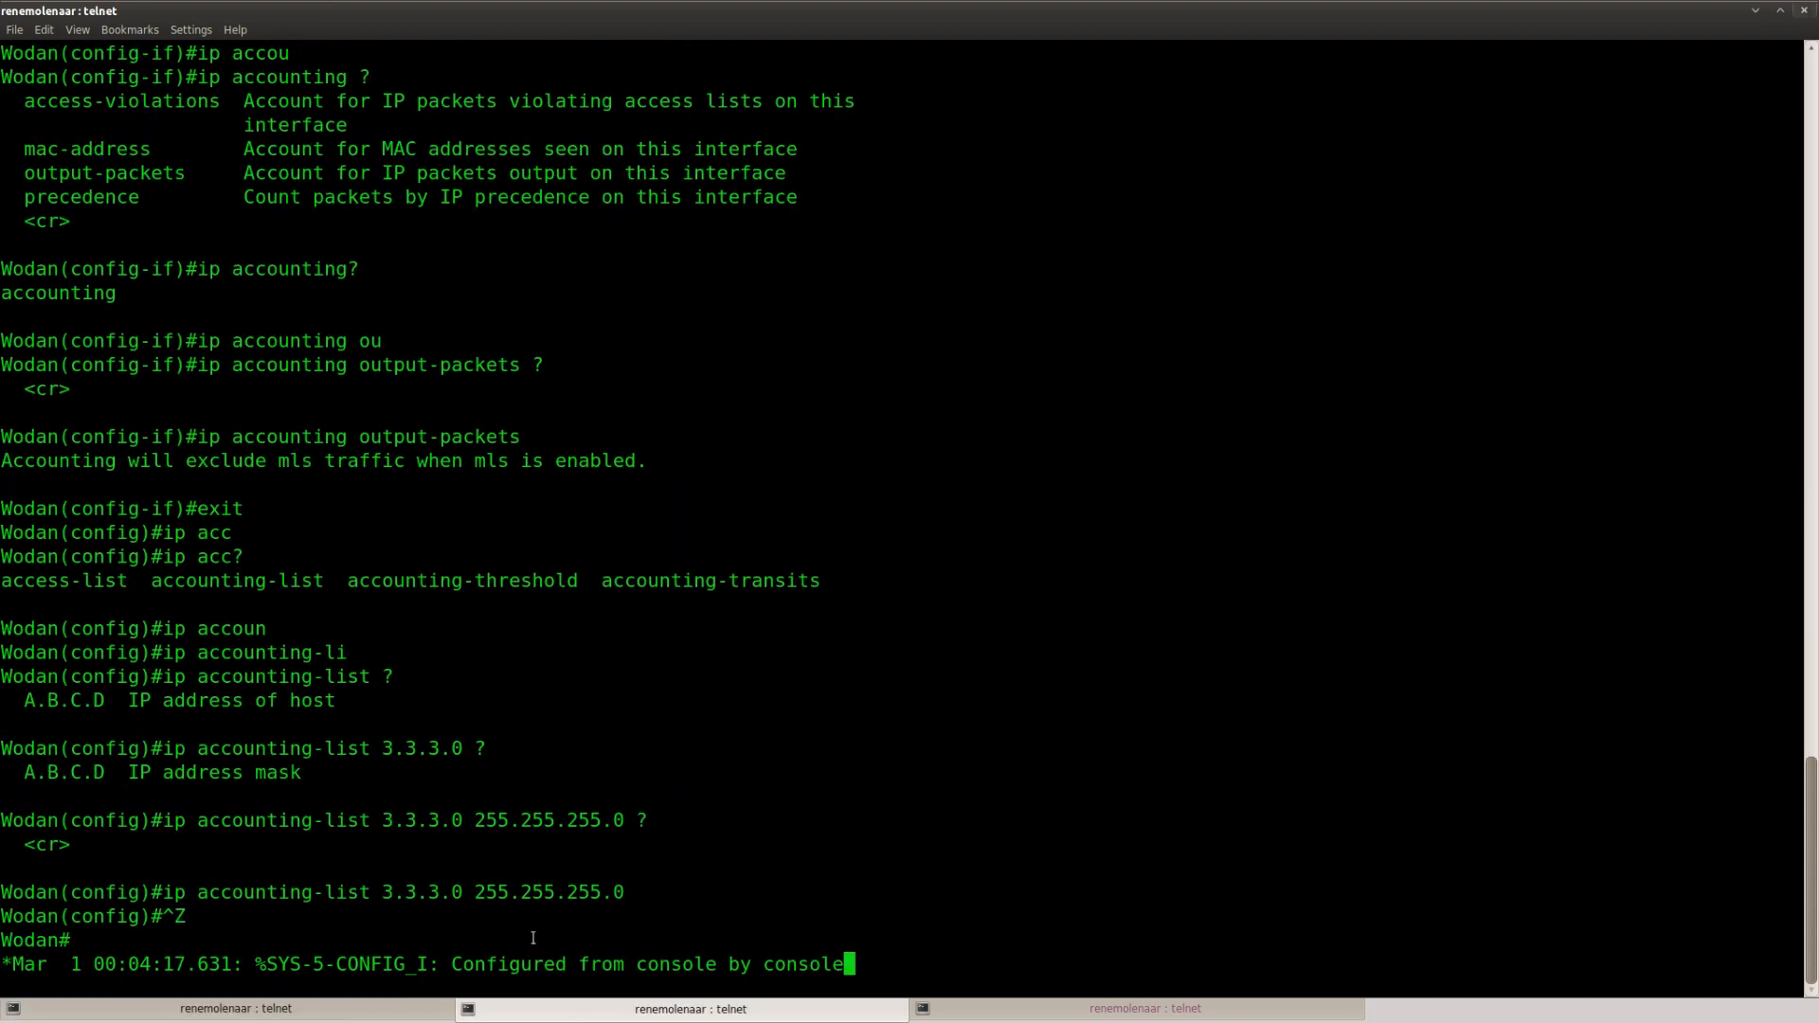
pyautogui.write('show ip accounting')
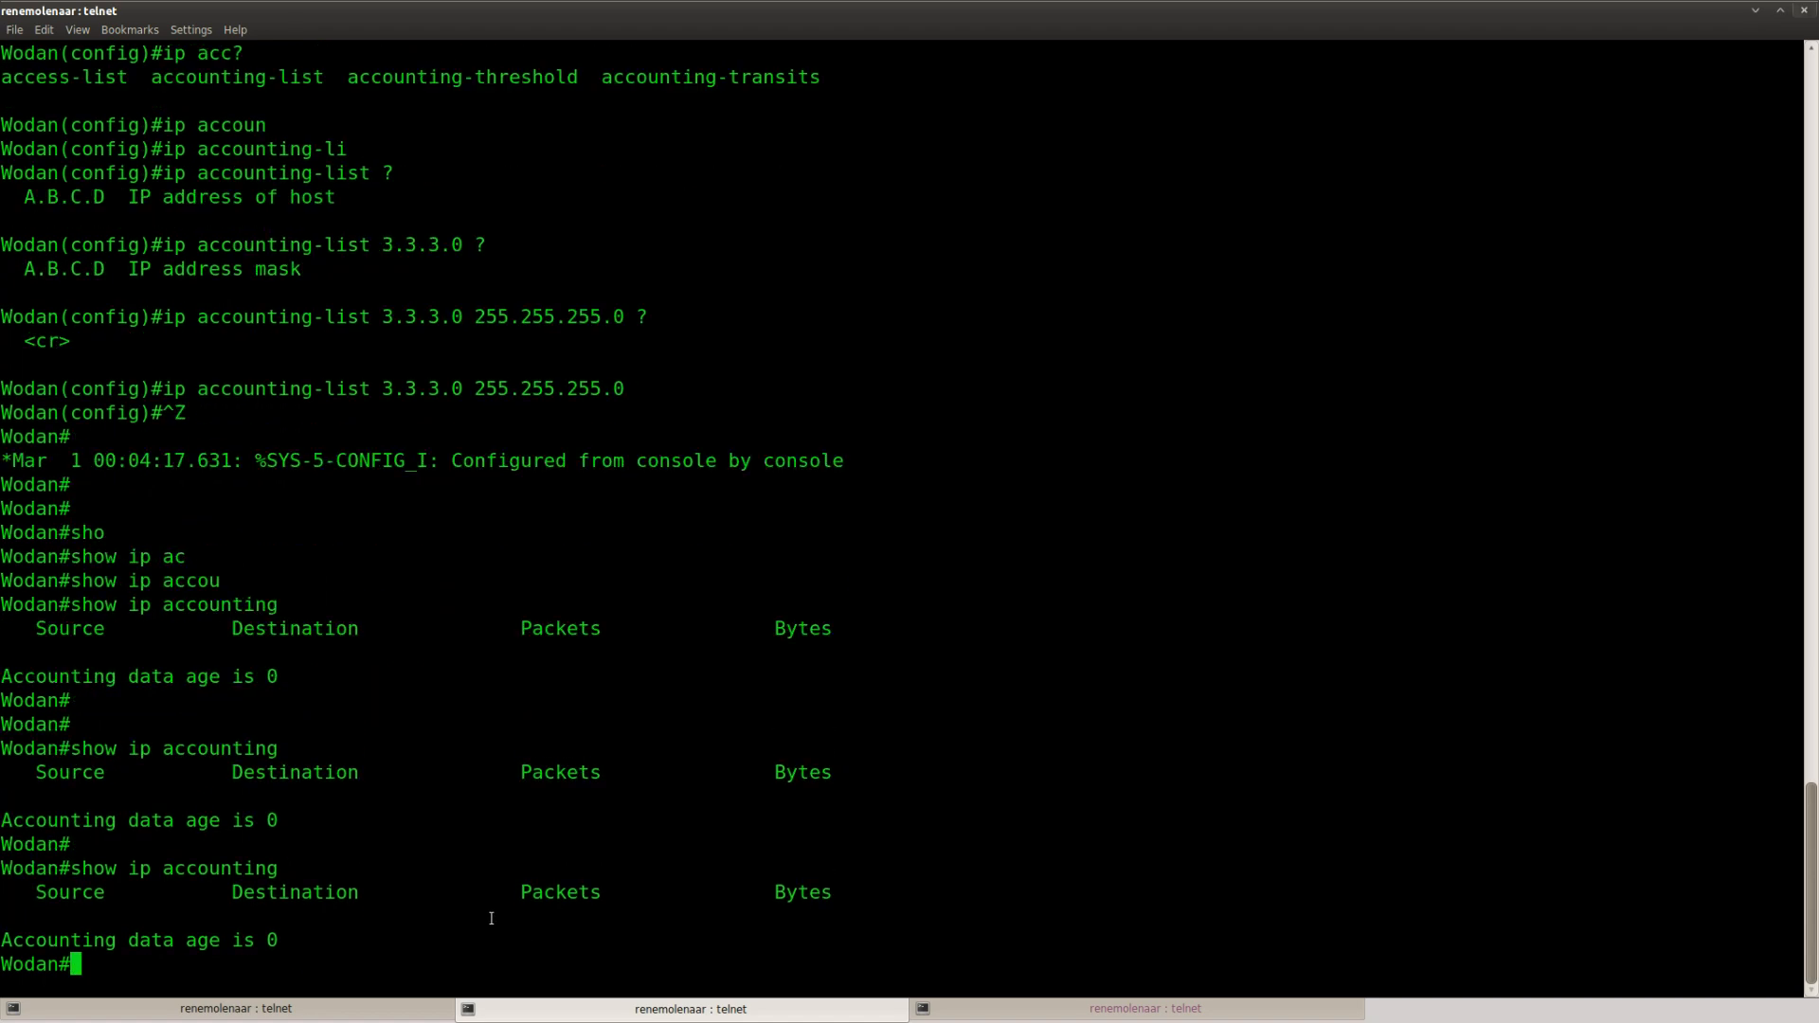
# - Review Wodan's show ip accounting output and running configuration
pyautogui.write('sho')
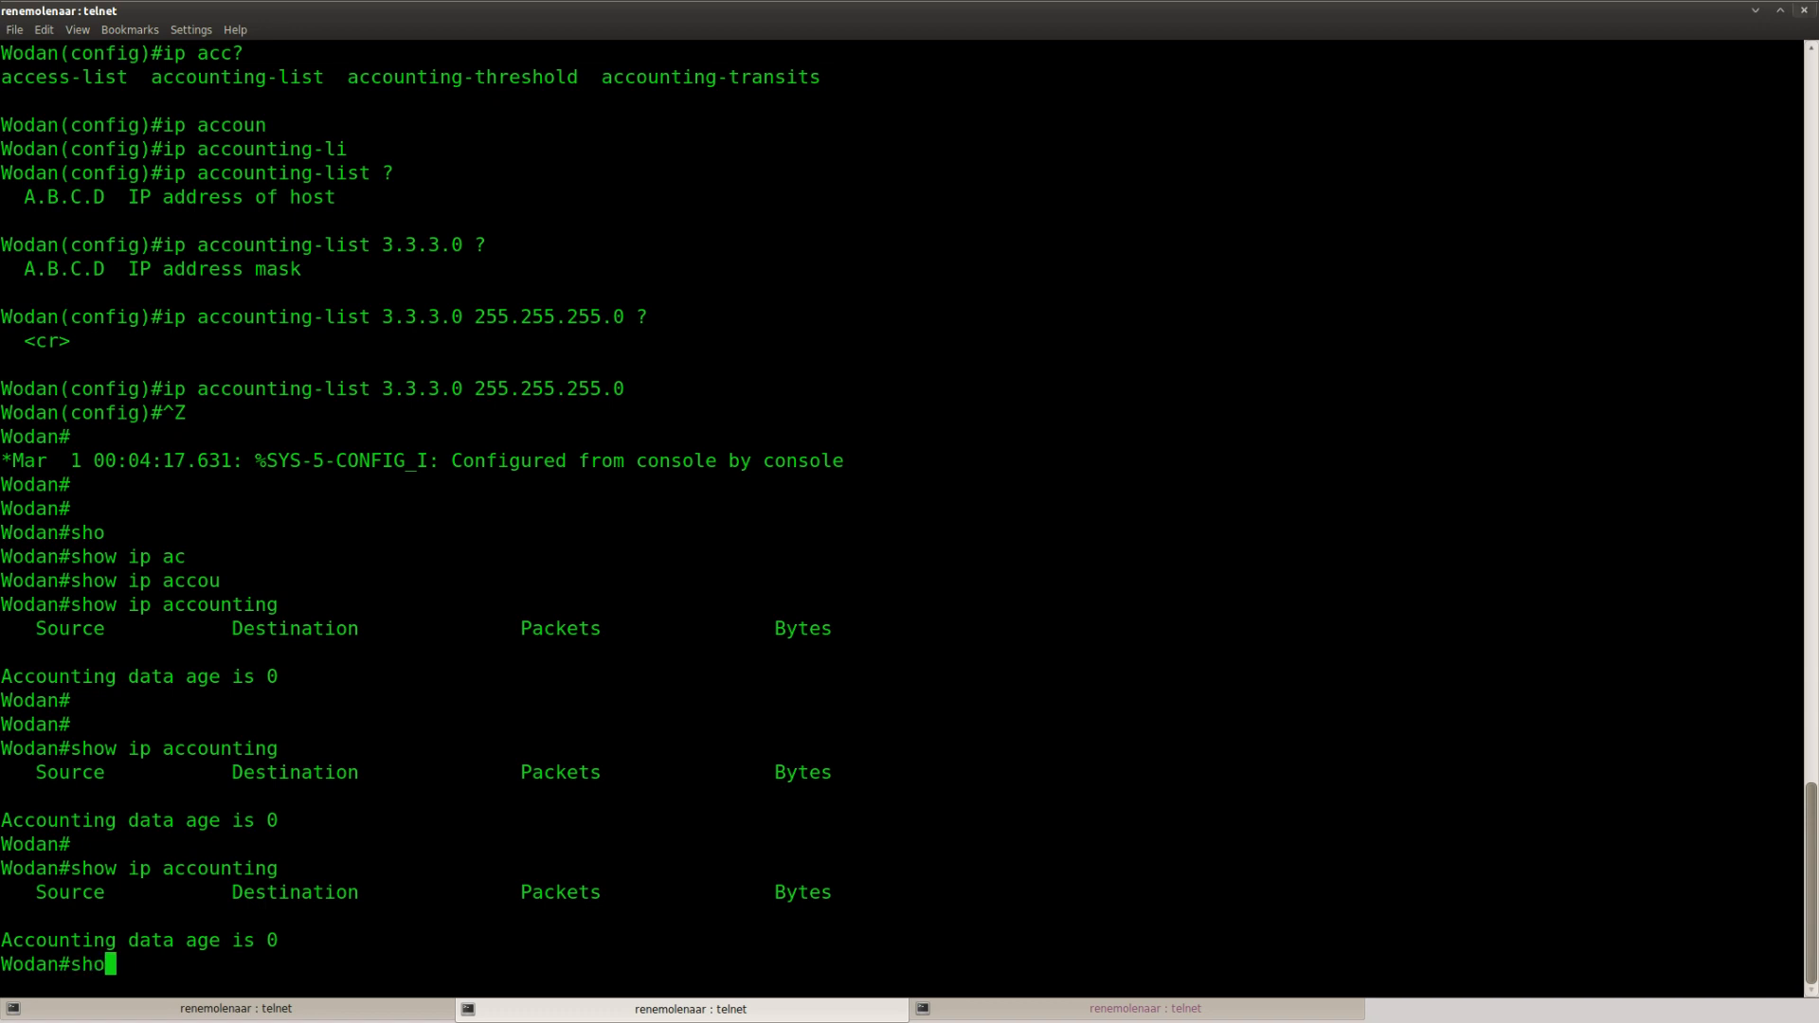
pyautogui.write('w run')
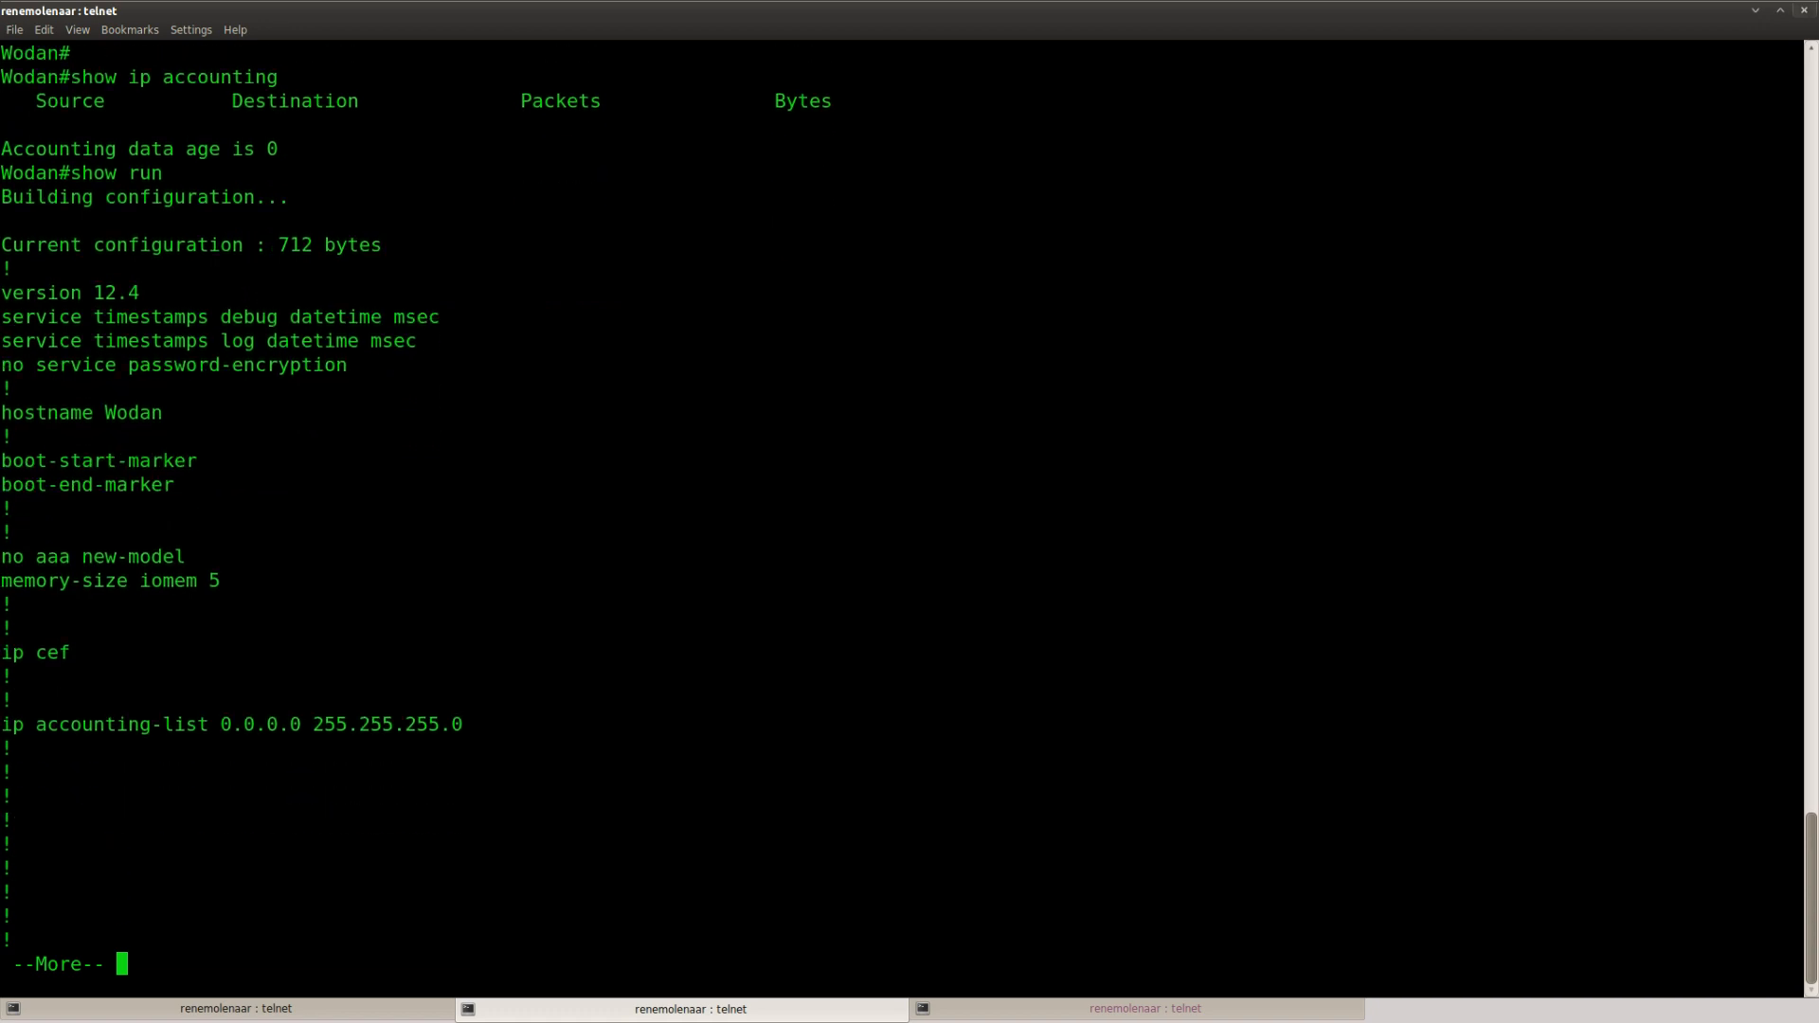
pyautogui.moveTo(136, 724); pyautogui.dragTo(460, 724)
pyautogui.write('ip a')
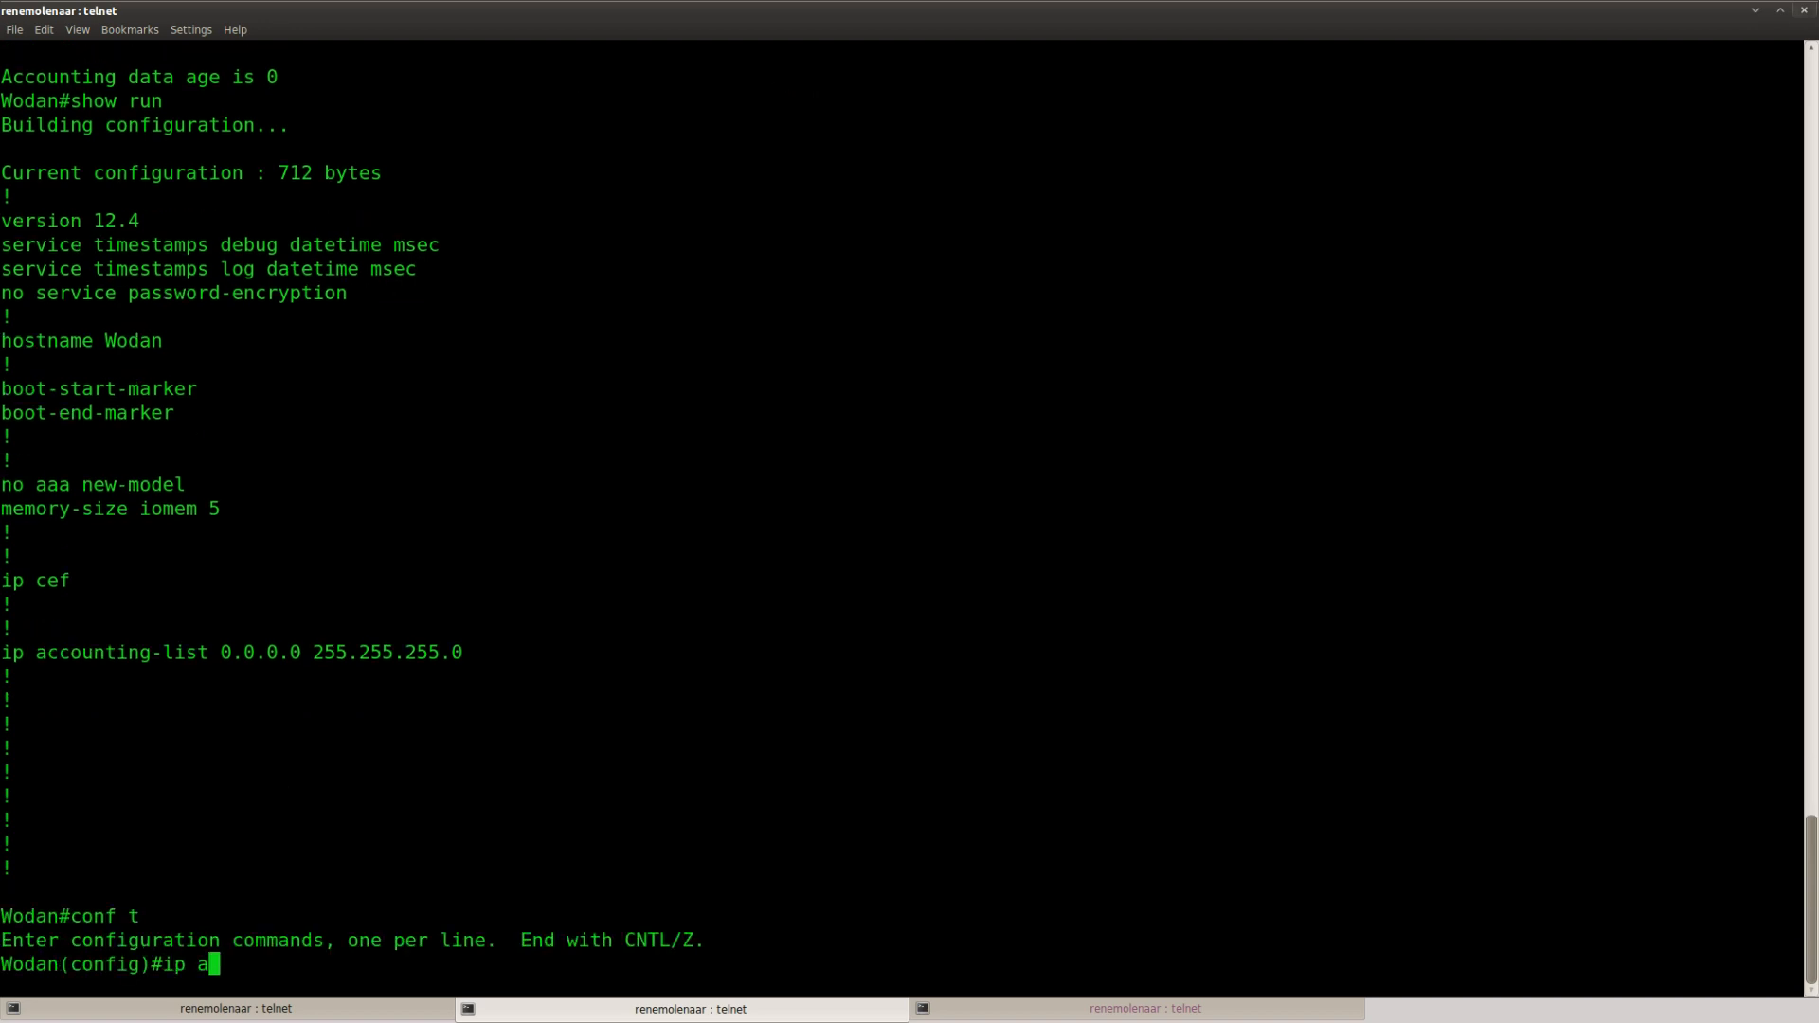
# - Set ip accounting-list 3.3.3.0 0.0.0.255 and remove the 0.0.0.0 255.255.255.0 entry
pyautogui.write('counting-list 3.3.3.0 255.255.255.0')
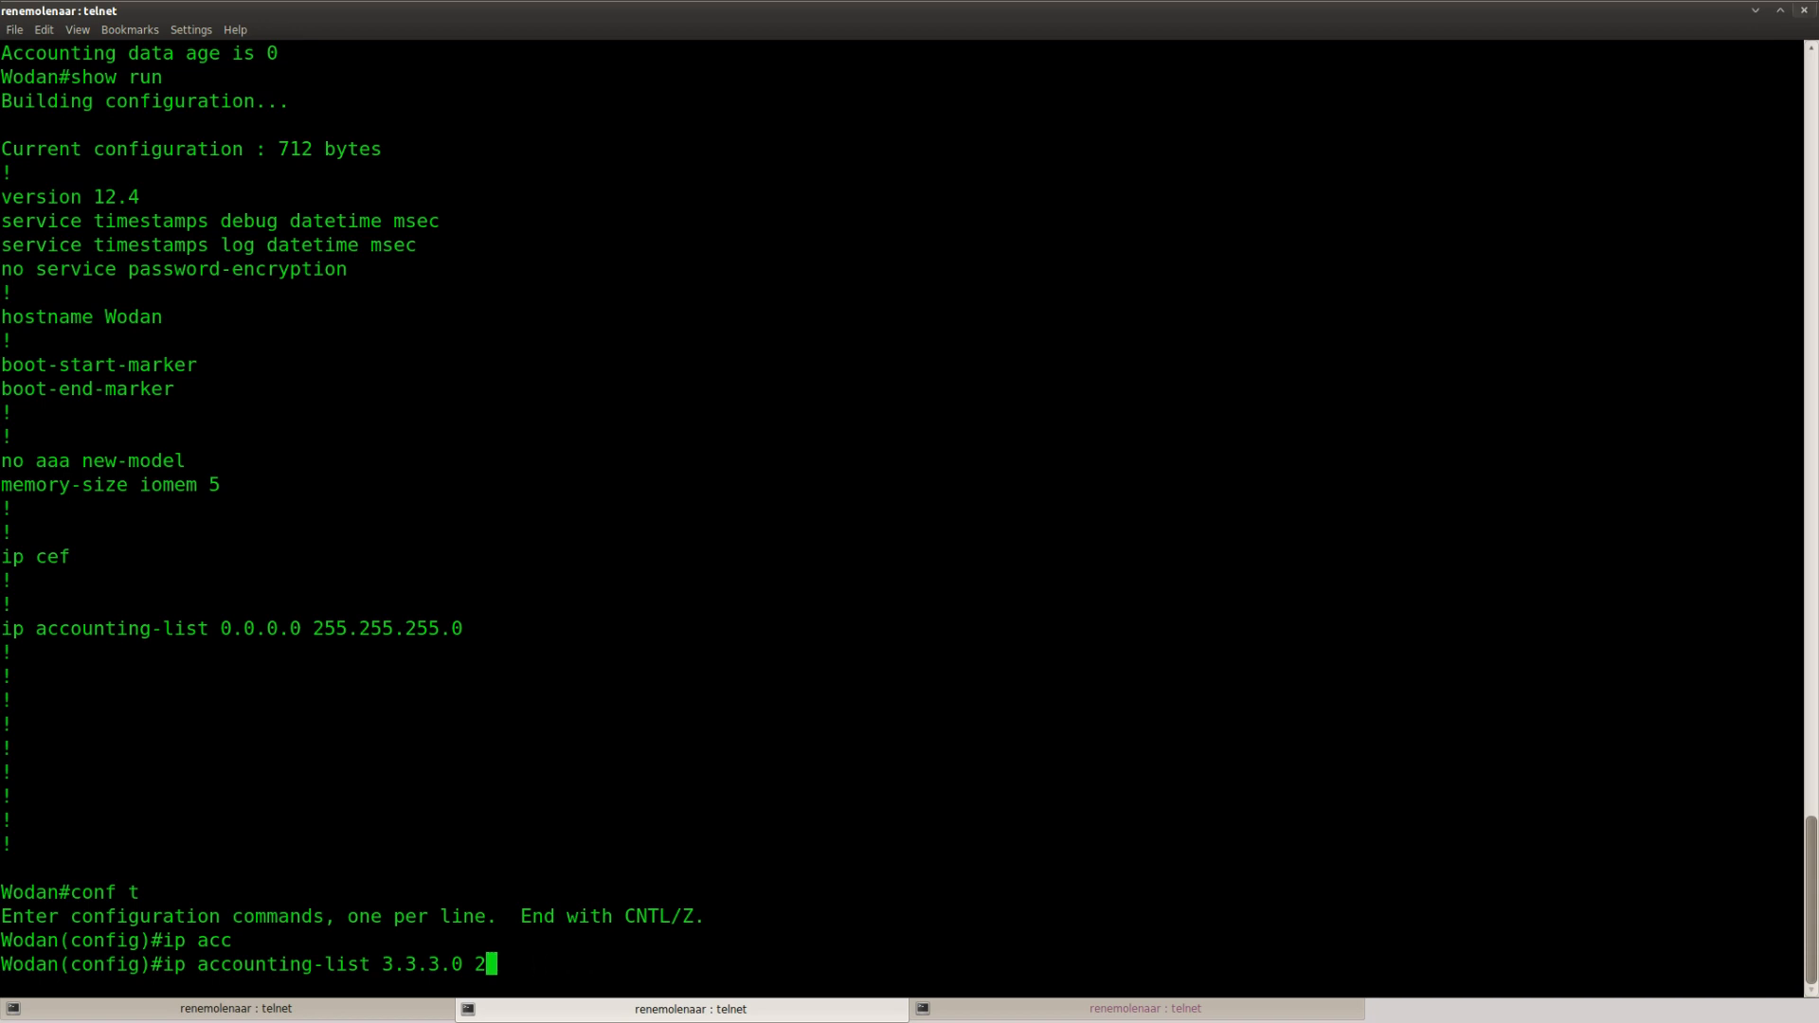
pyautogui.write('.0.0.0.255')
pyautogui.write('do show run')
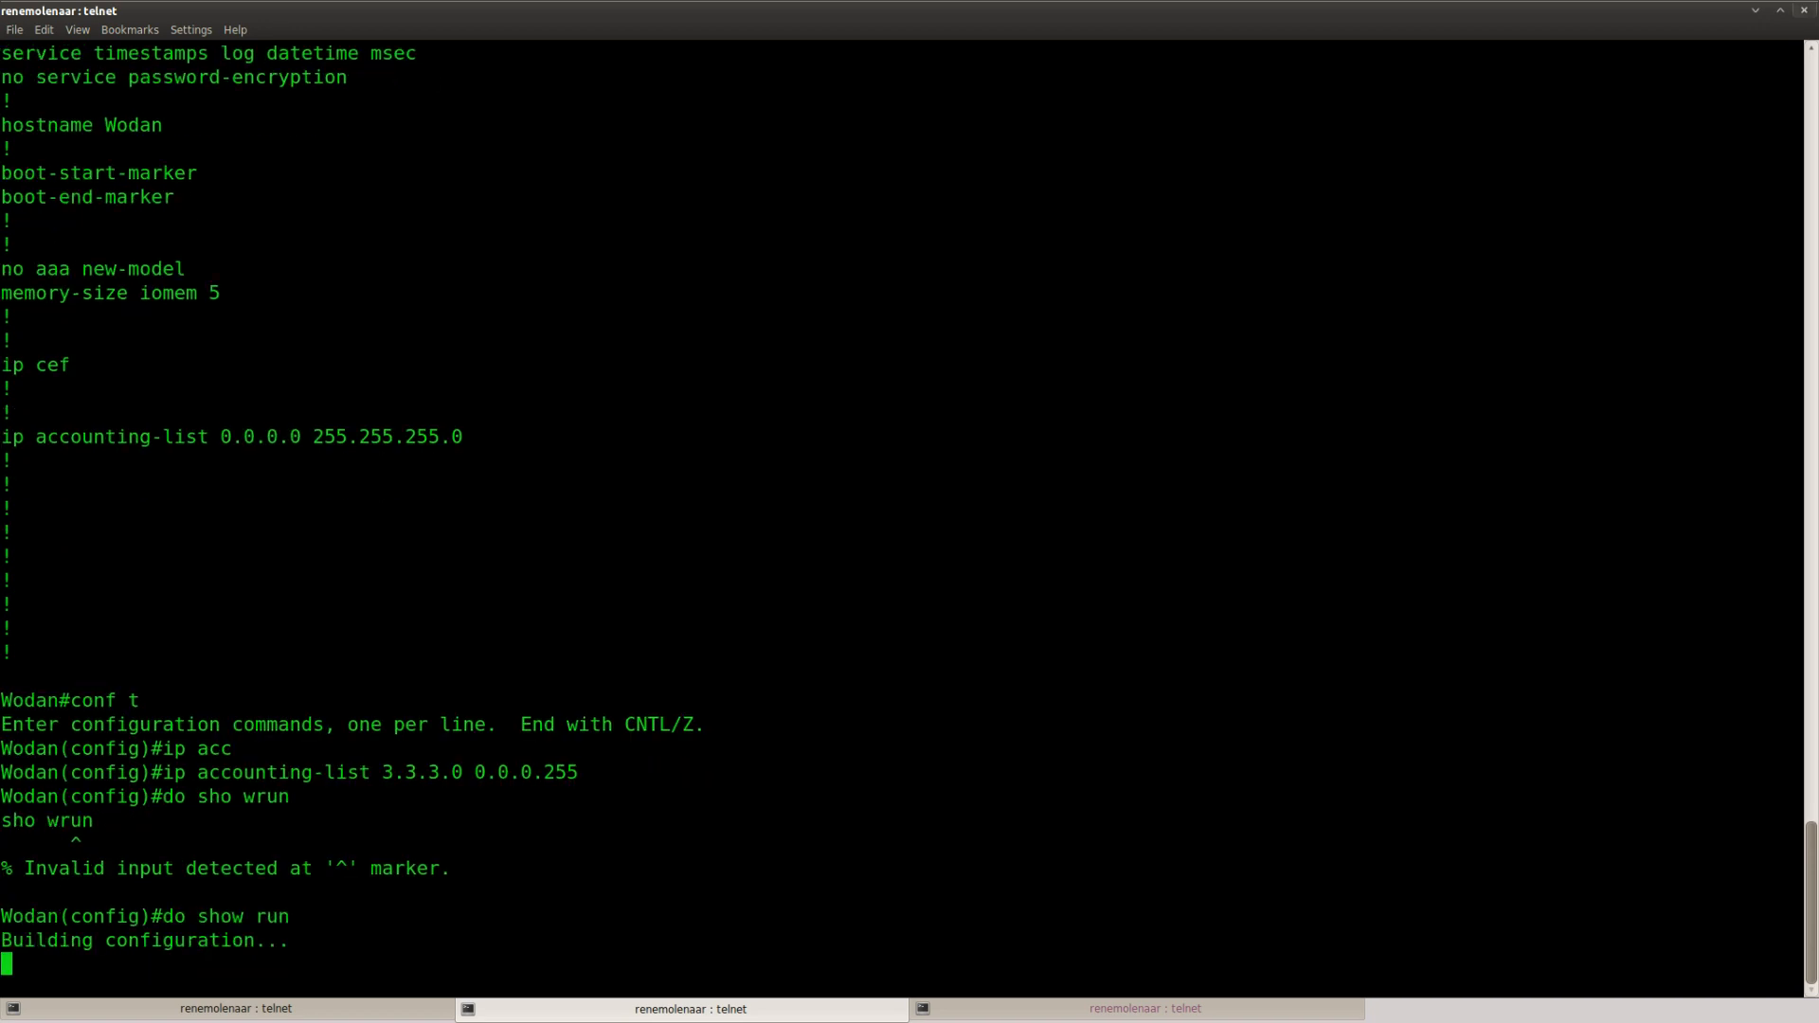
pyautogui.press('Return')
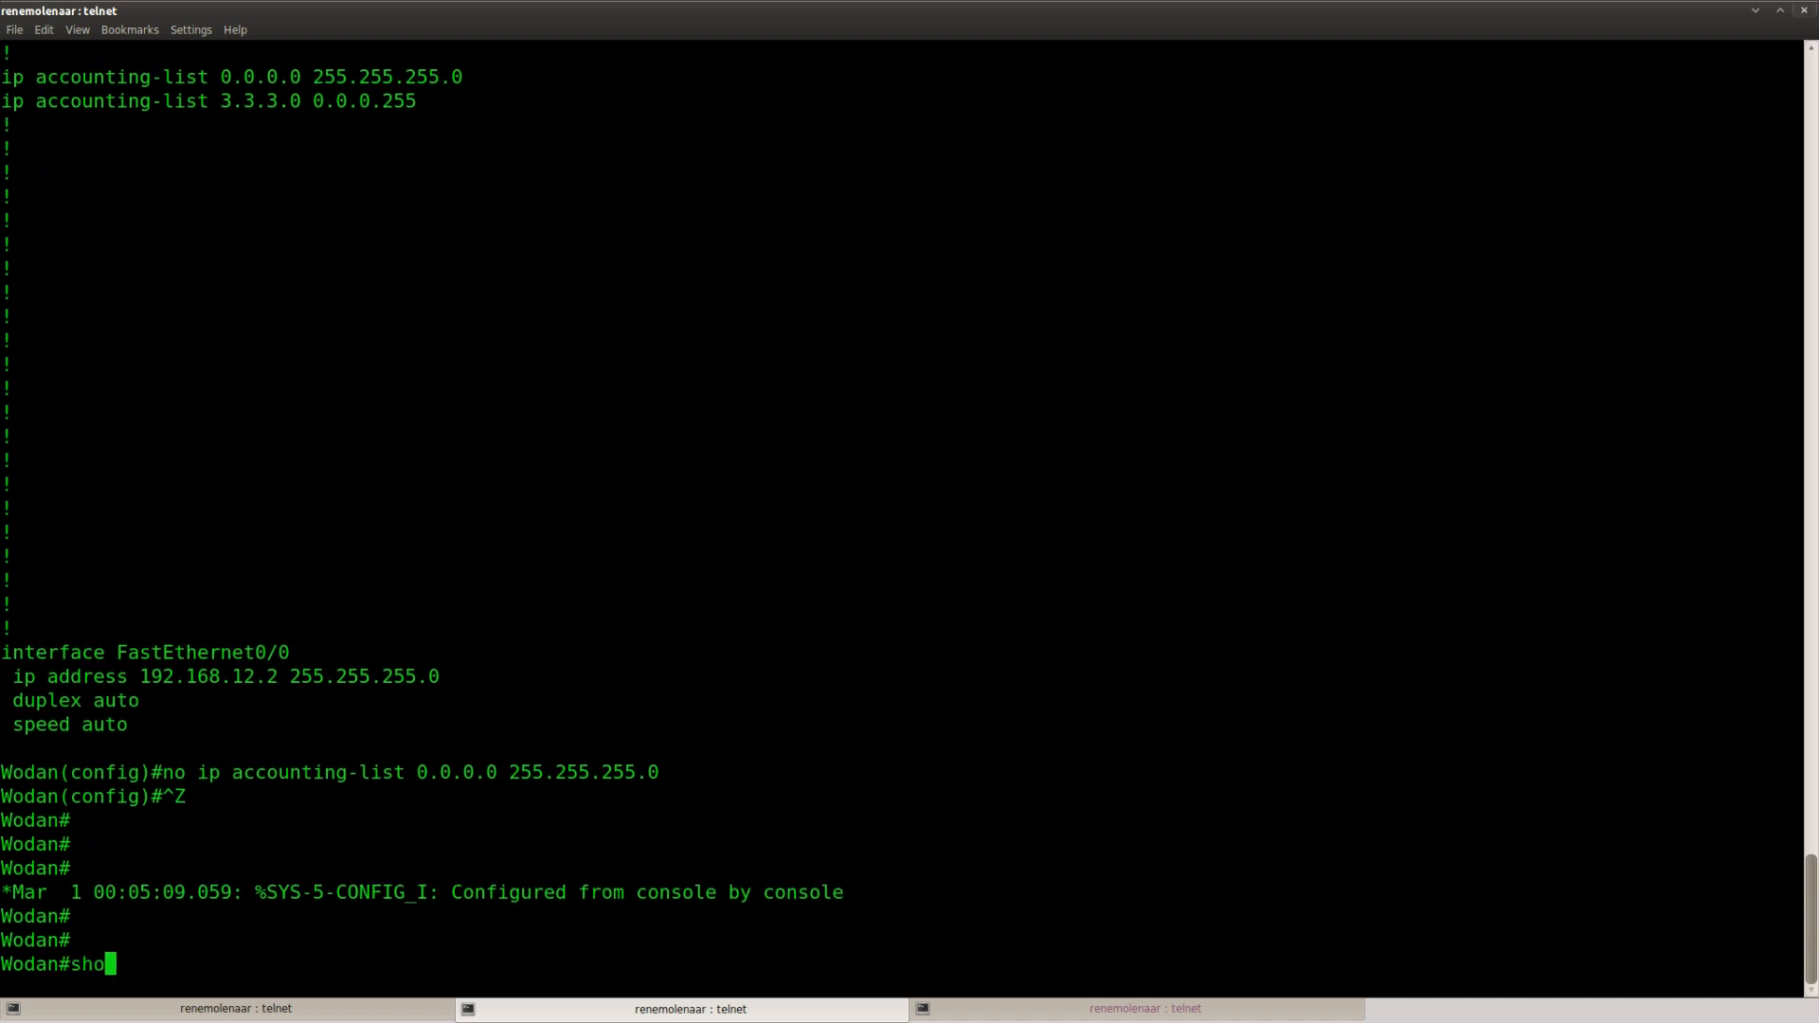
# - Watch show ip accounting count 192.168.12.1 to 3.3.3.3 packets rising, then list its display options with '?'
pyautogui.write('show ip accounting')
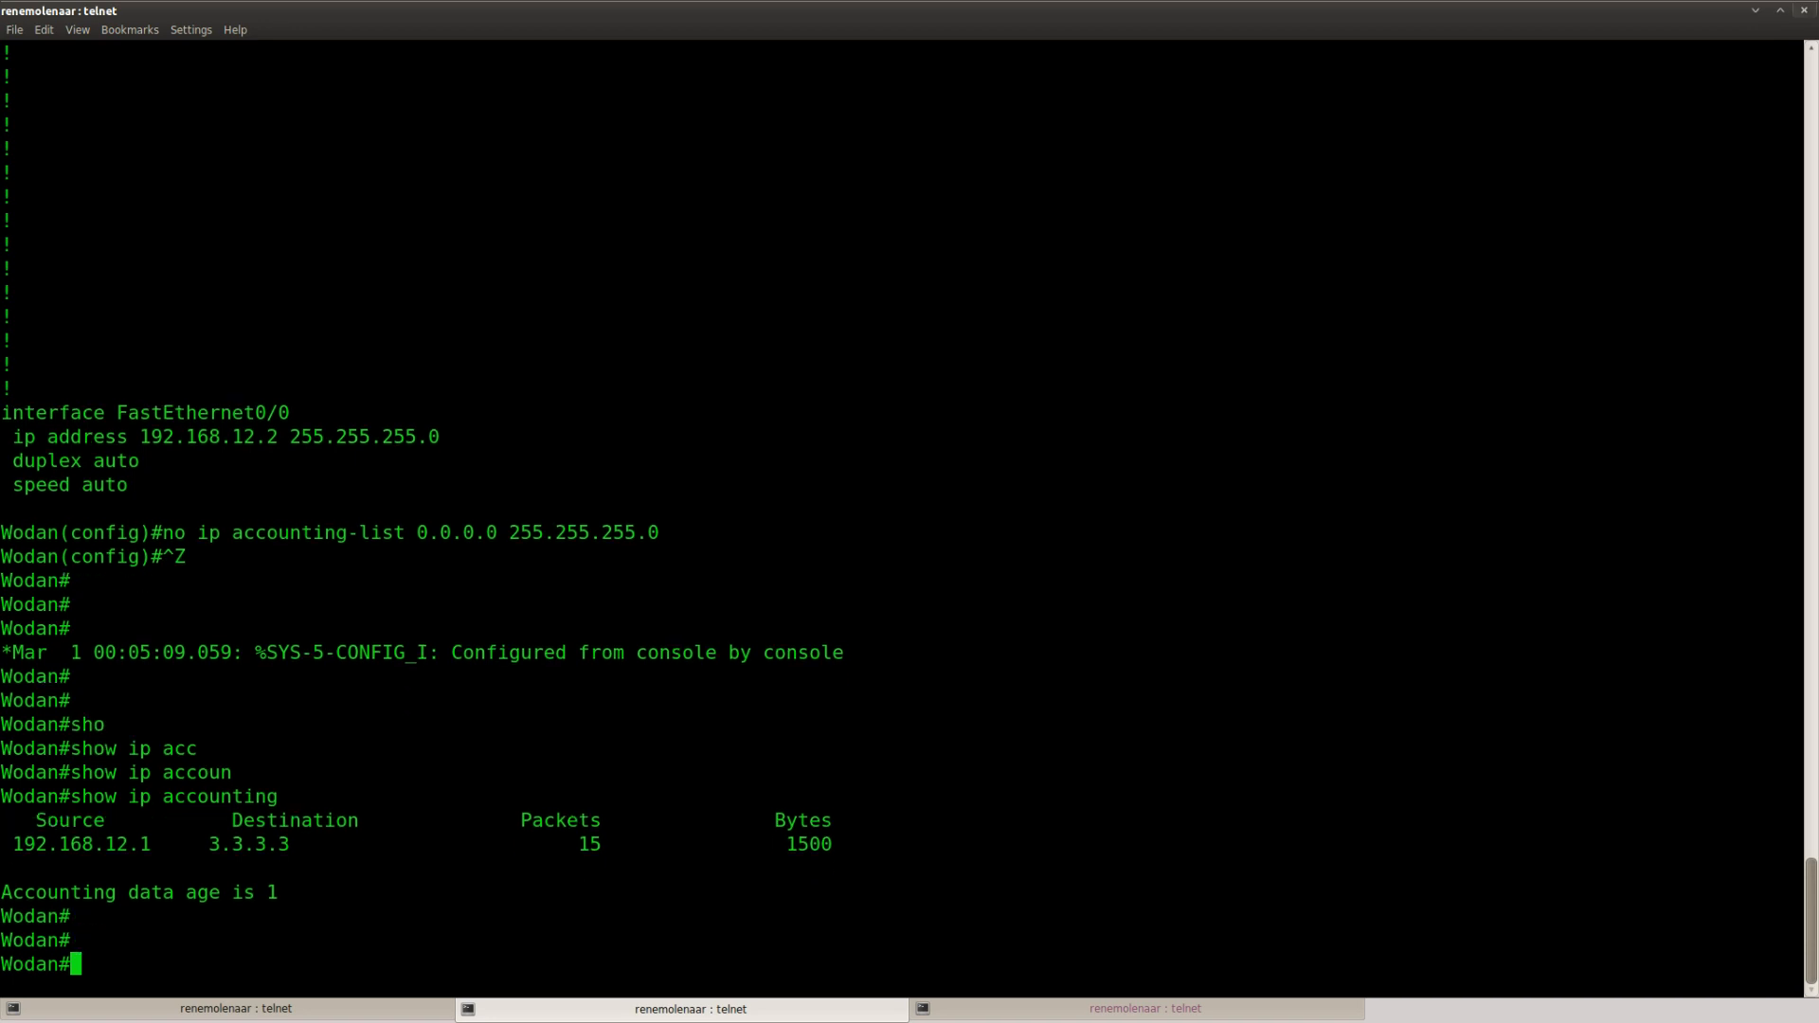
pyautogui.doubleClick(42, 845)
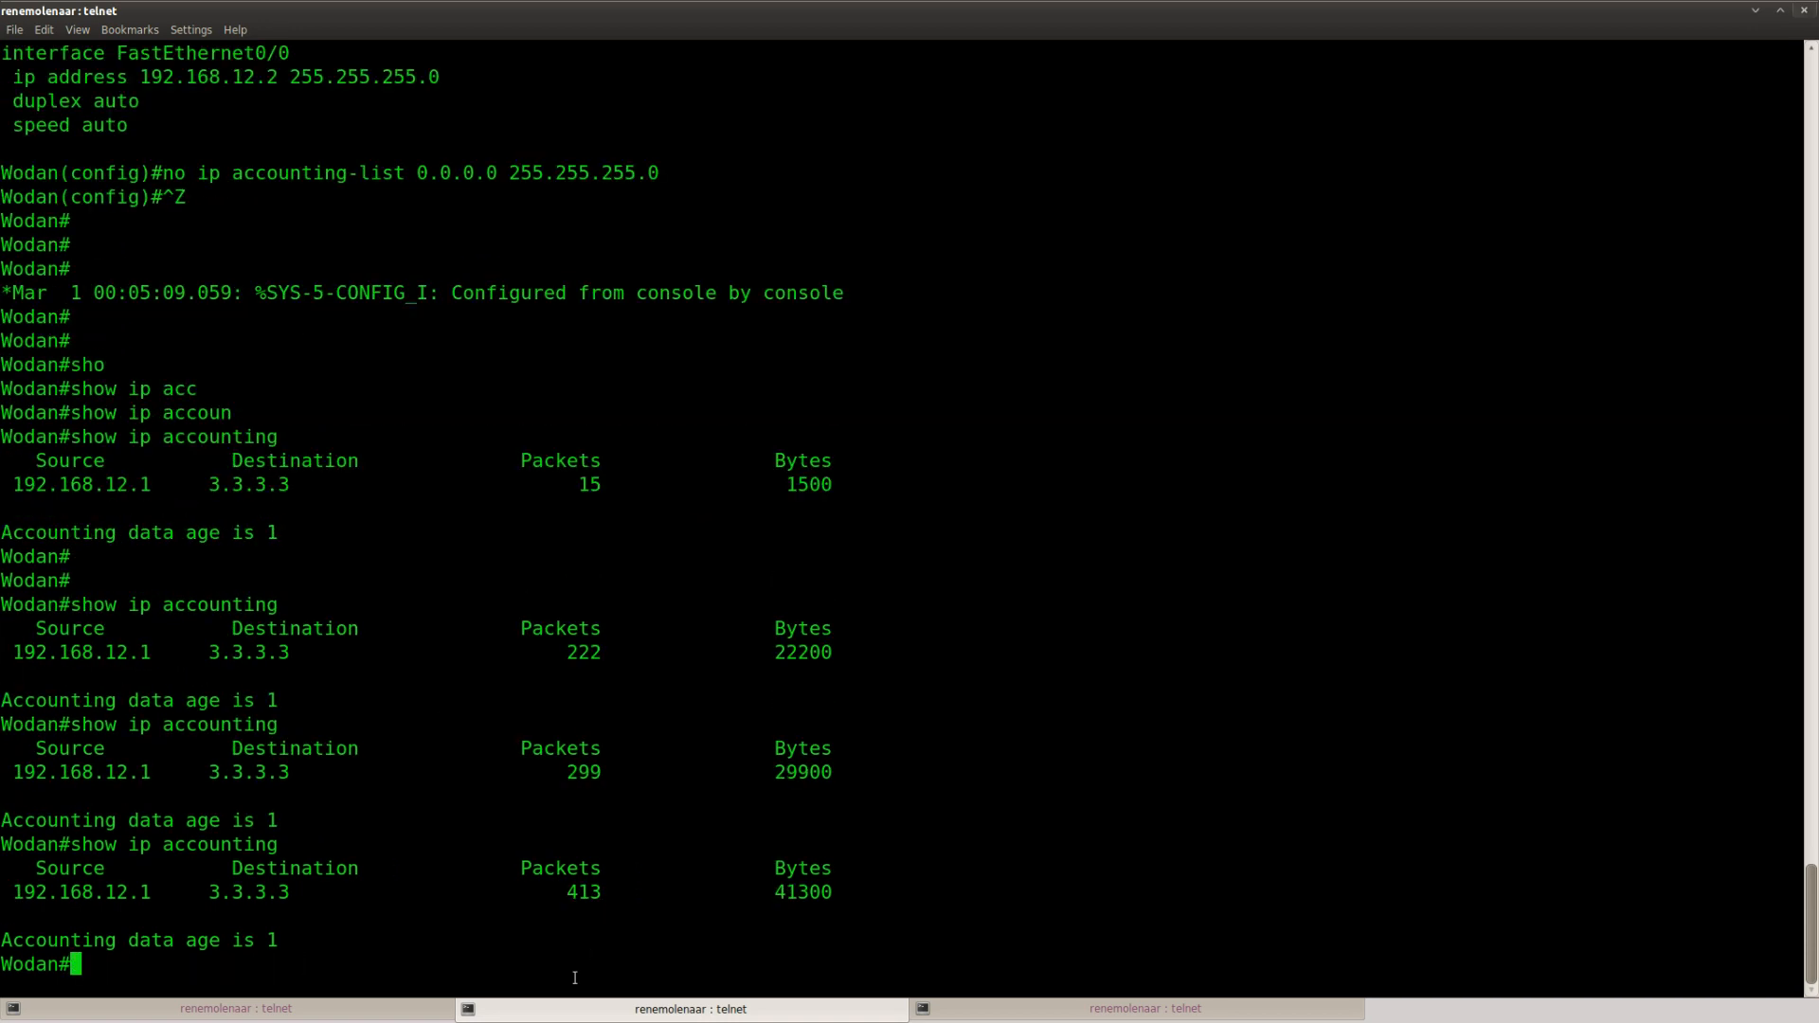
pyautogui.write('show ip accounting')
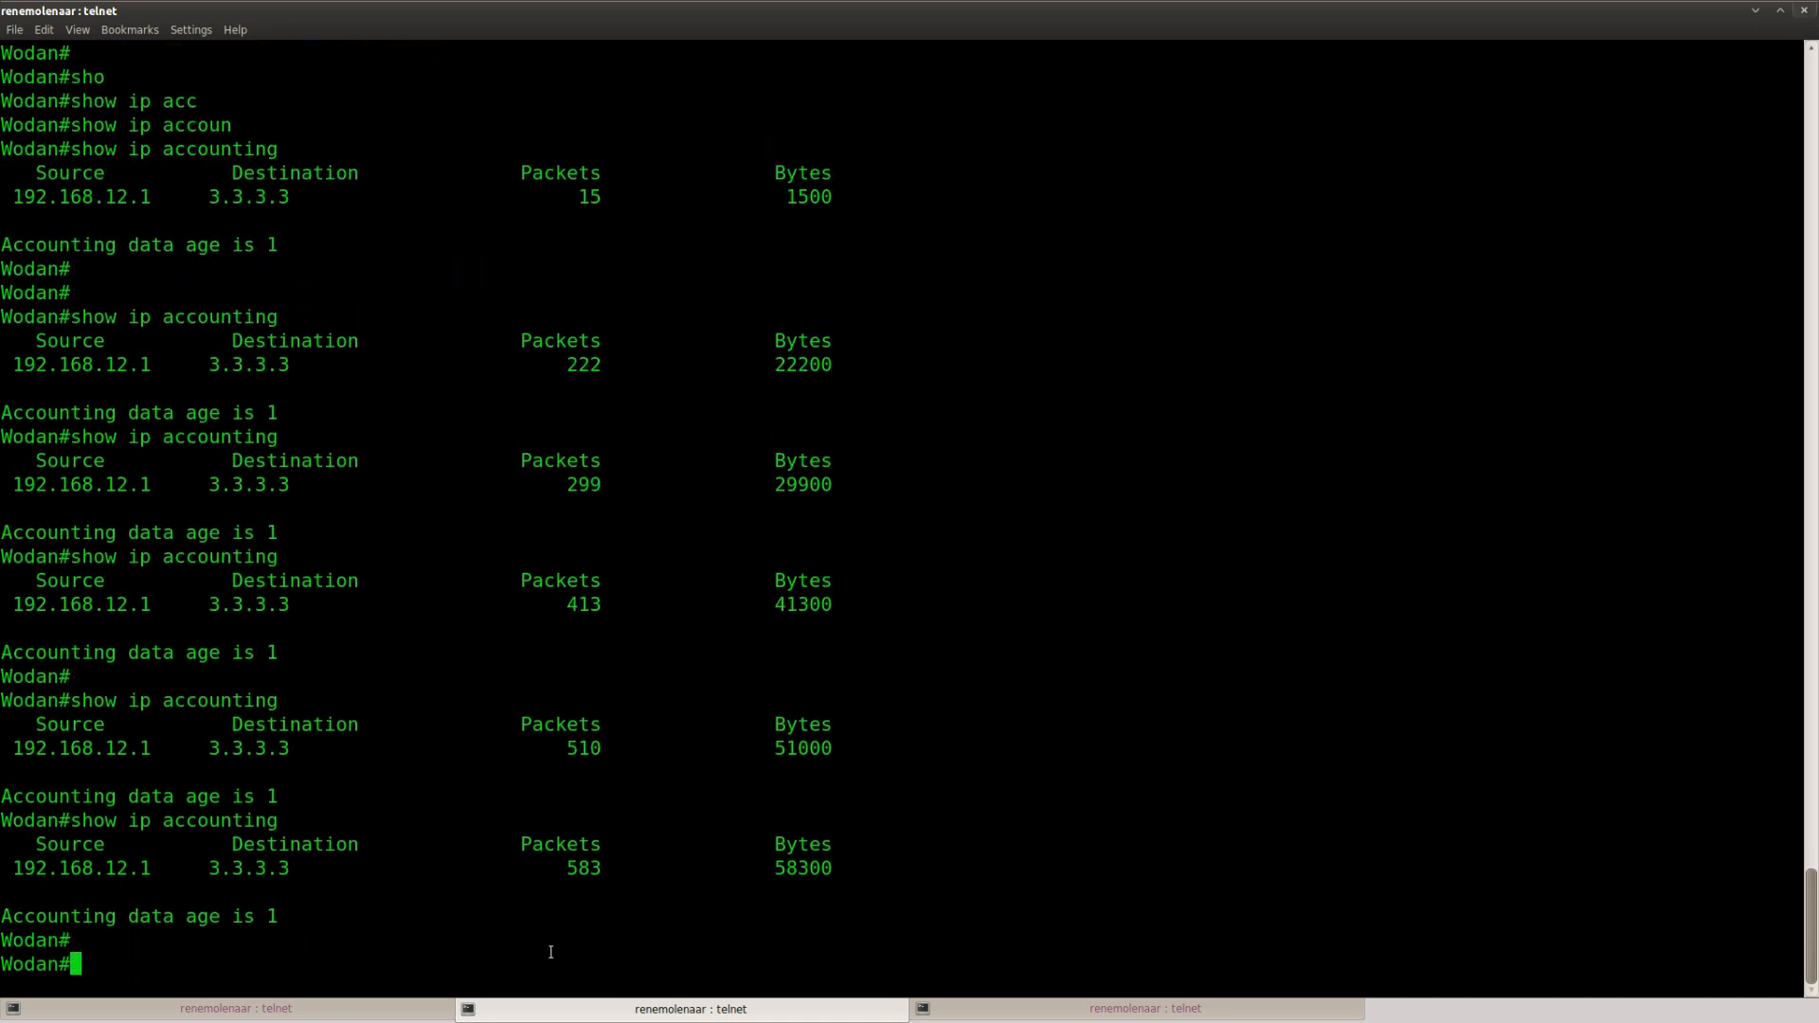
pyautogui.write('show ip accounting ?')
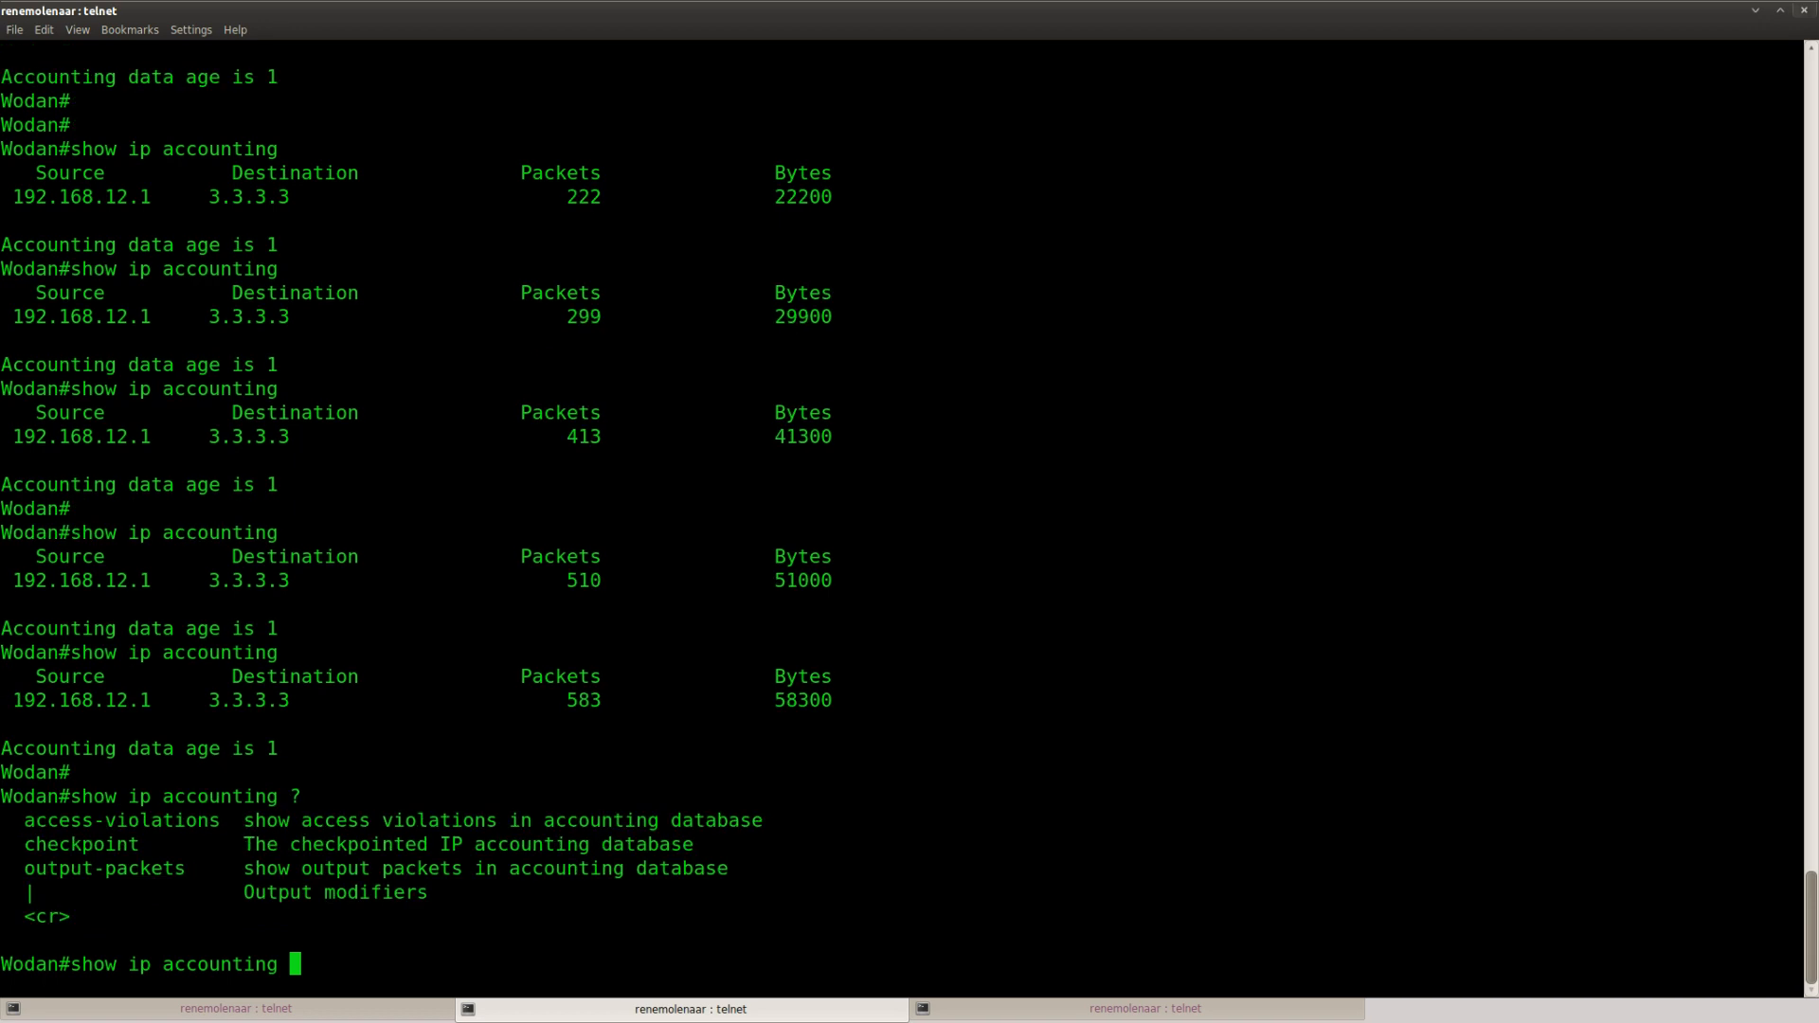